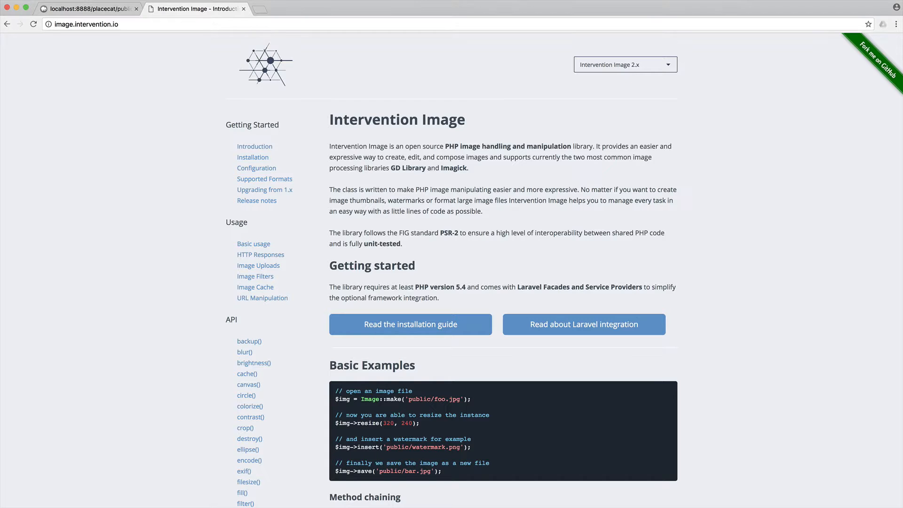
mouse_move(558, 198)
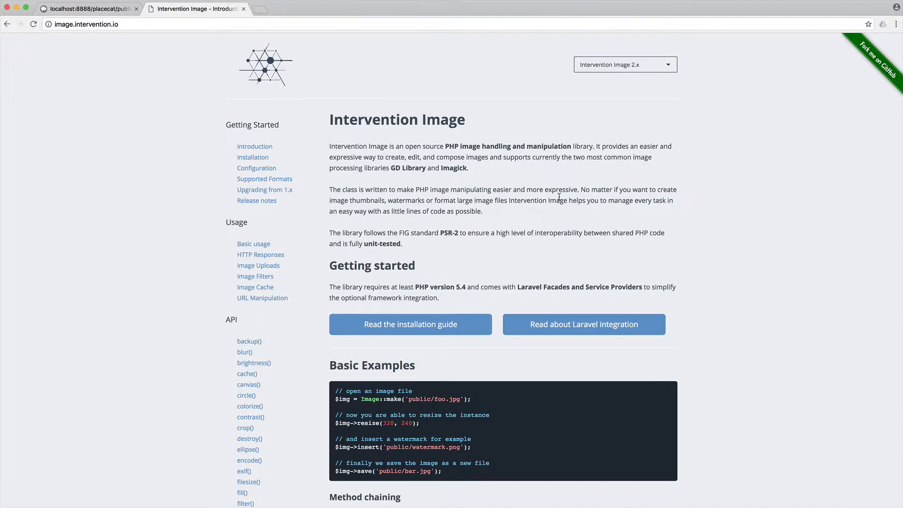
mouse_move(441, 169)
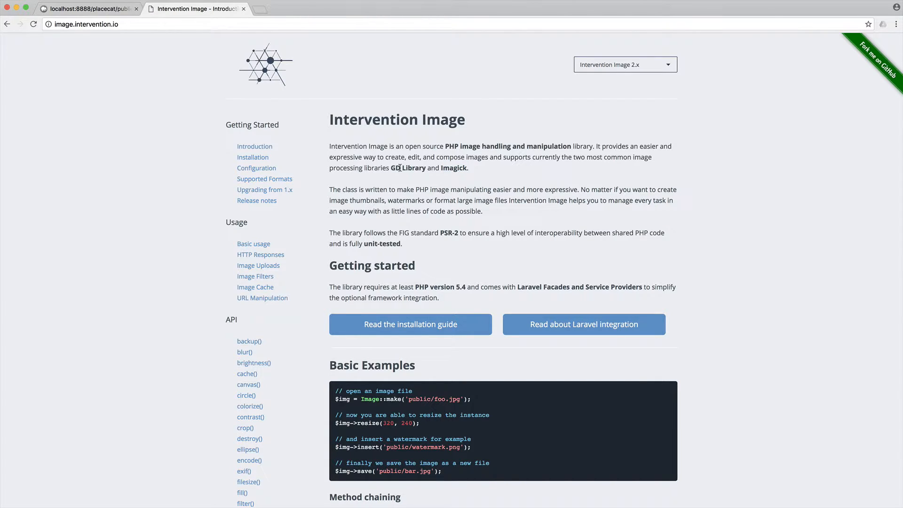
mouse_move(258, 228)
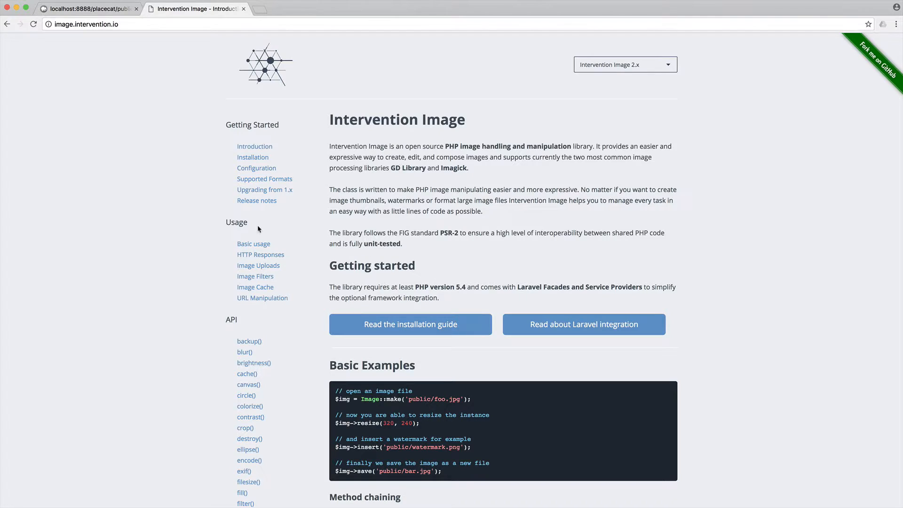
mouse_move(161, 280)
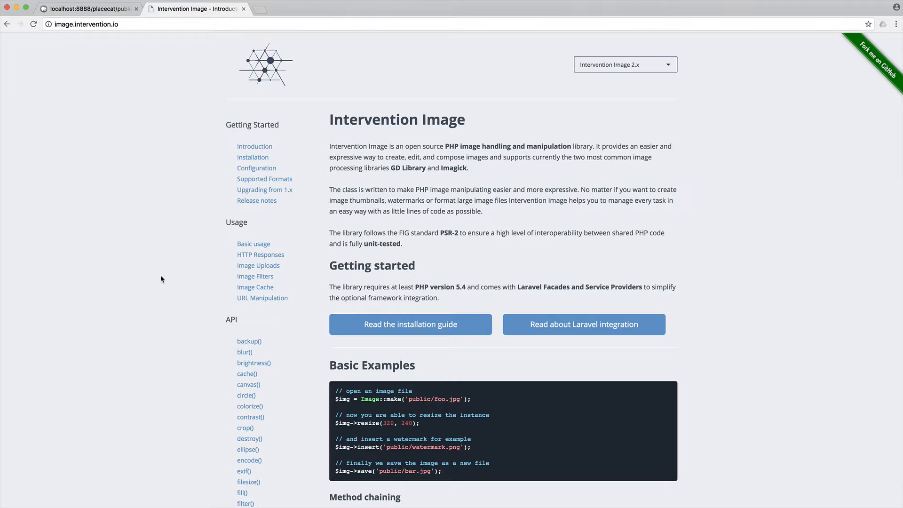
mouse_move(564, 202)
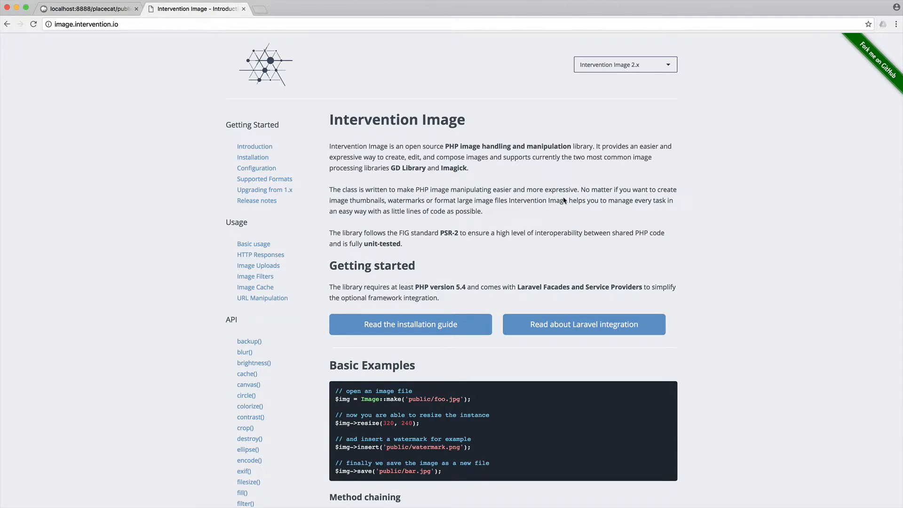
mouse_move(447, 142)
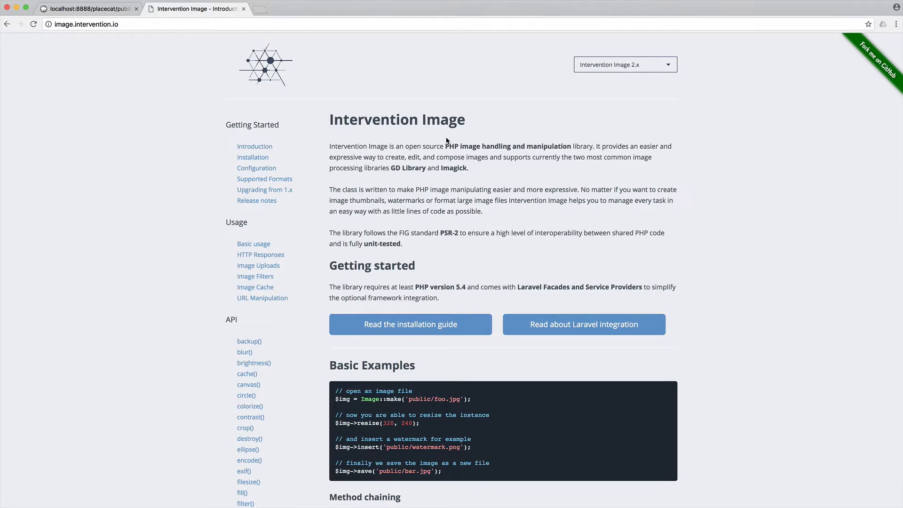
mouse_move(163, 350)
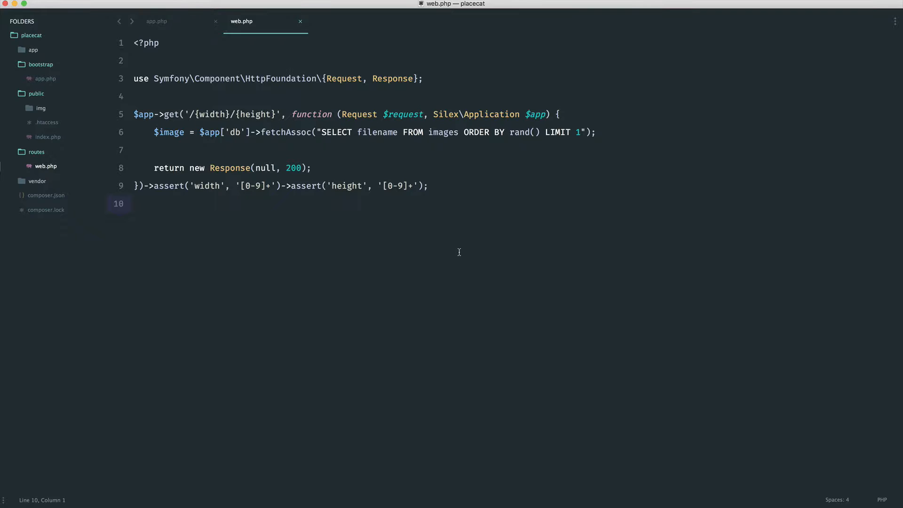
Run 'composer require intervention/image' in Terminal to add the package to the project.
key("cmd+s")
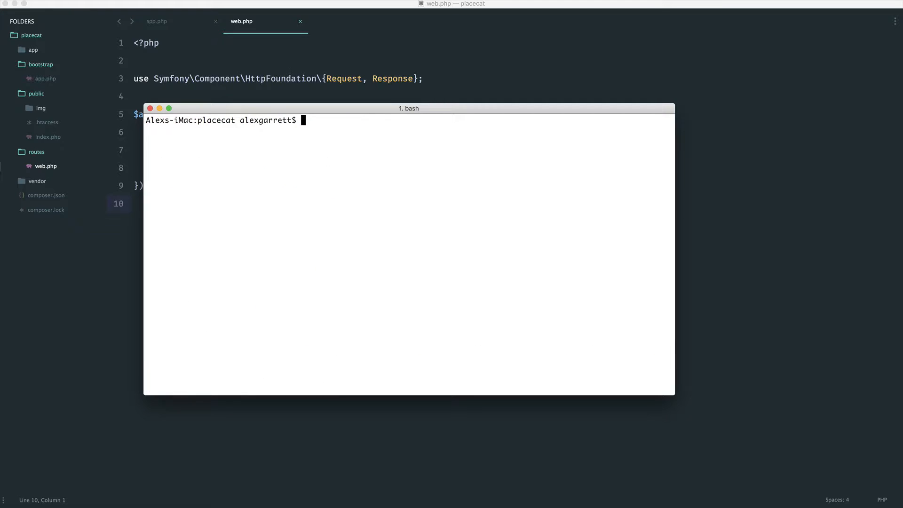
type("composer req")
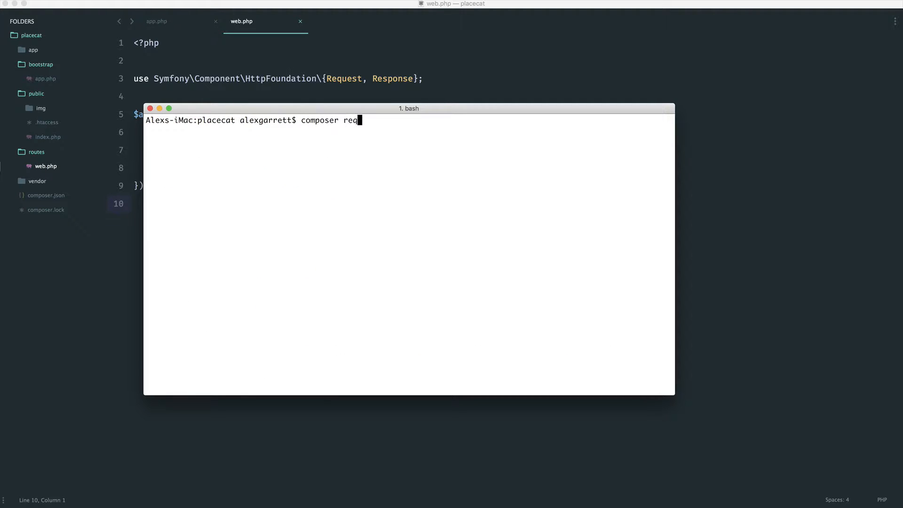
type("quire inter")
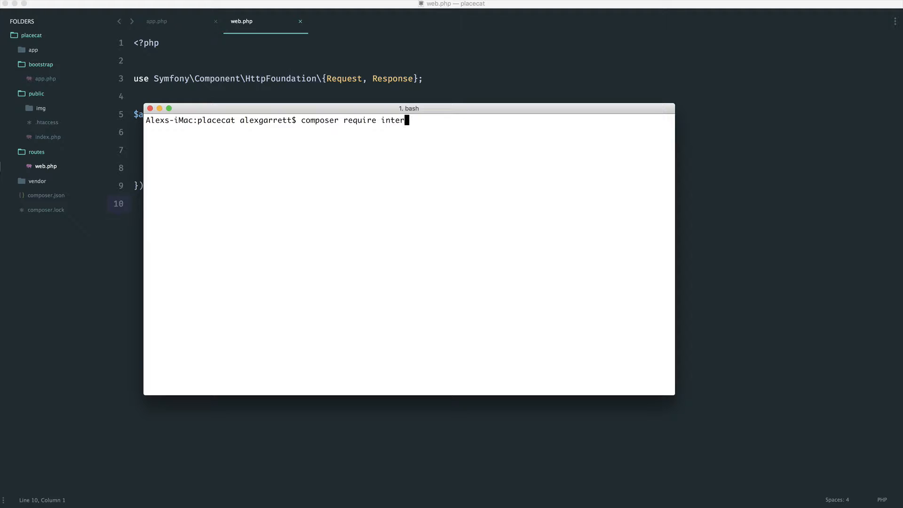
type("vention/")
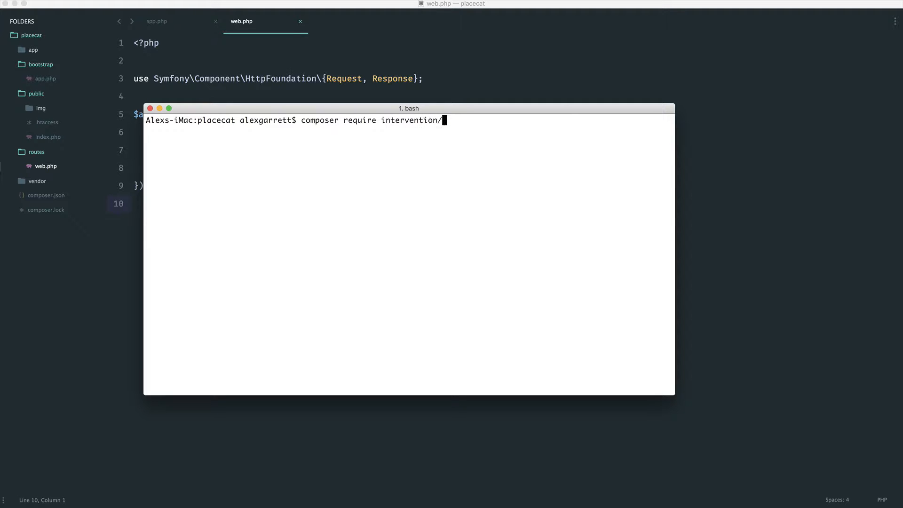
type("image")
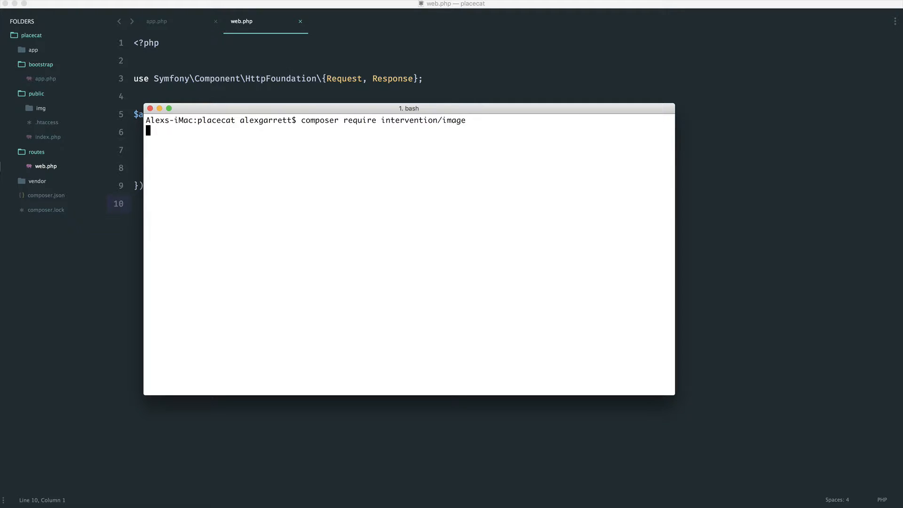
key("Enter")
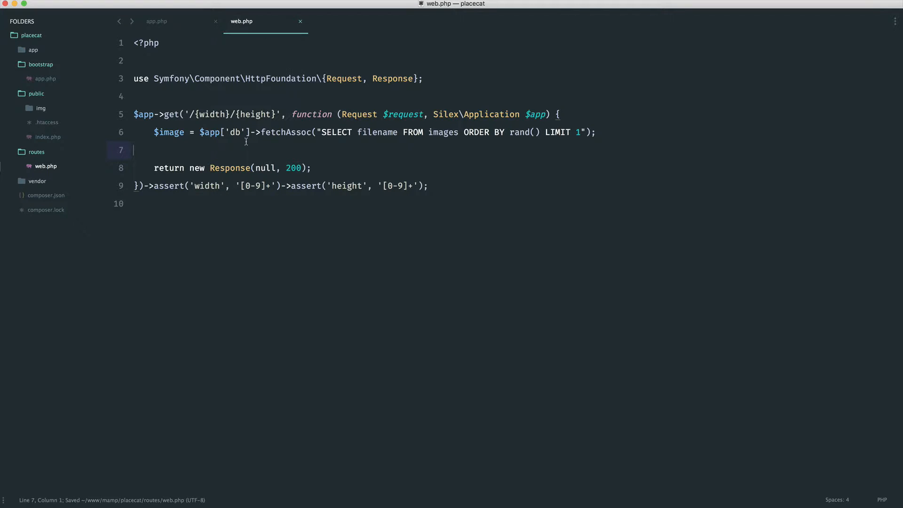
Save a new file as ImageServiceProvider.php in app/Providers and start it with the <?php tag.
right_click(33, 50)
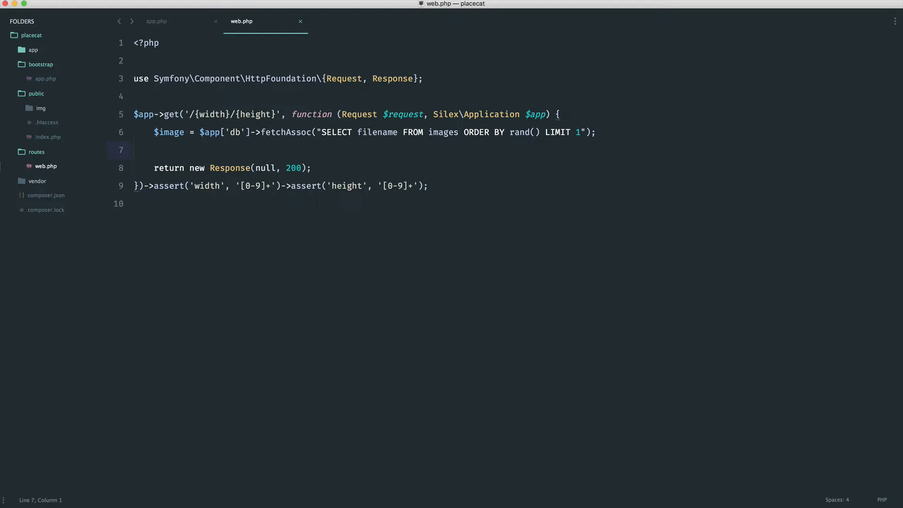
left_click(33, 50)
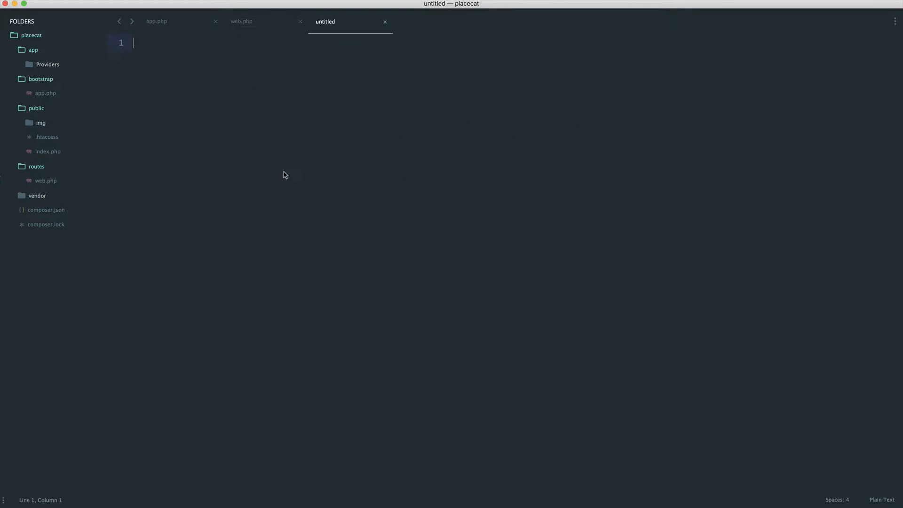
key("cmd+s")
type("ImageServicePr")
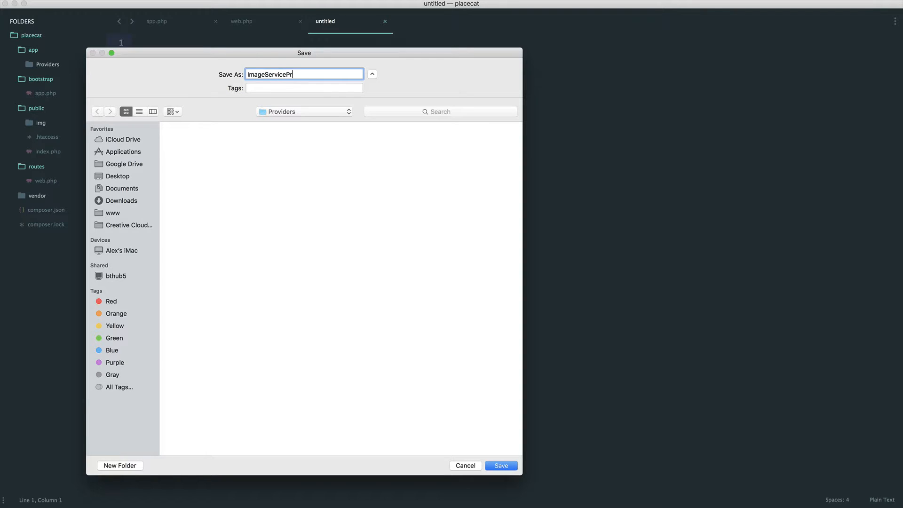
left_click(500, 466)
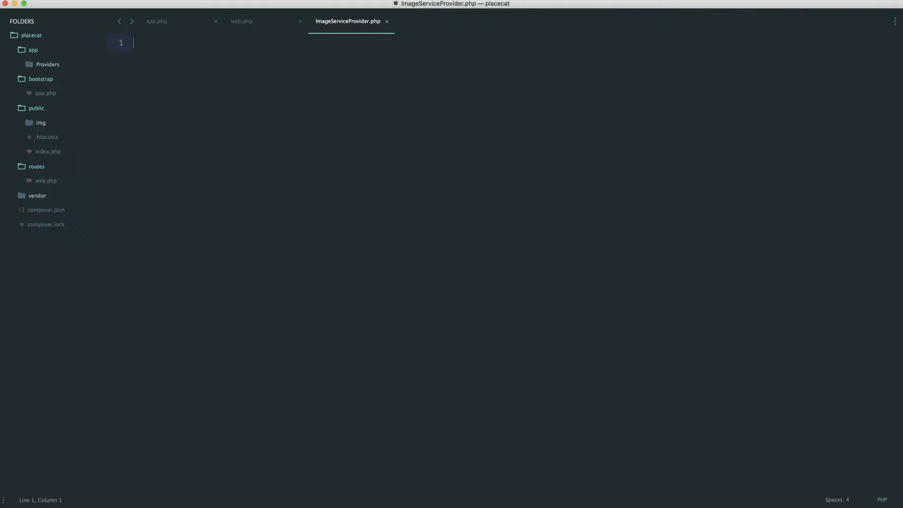
type("<?php")
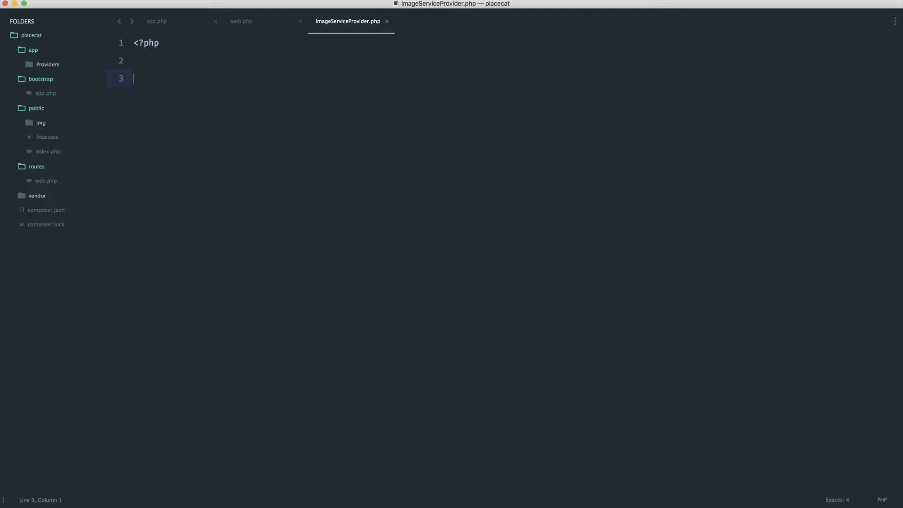
key("cmd+p")
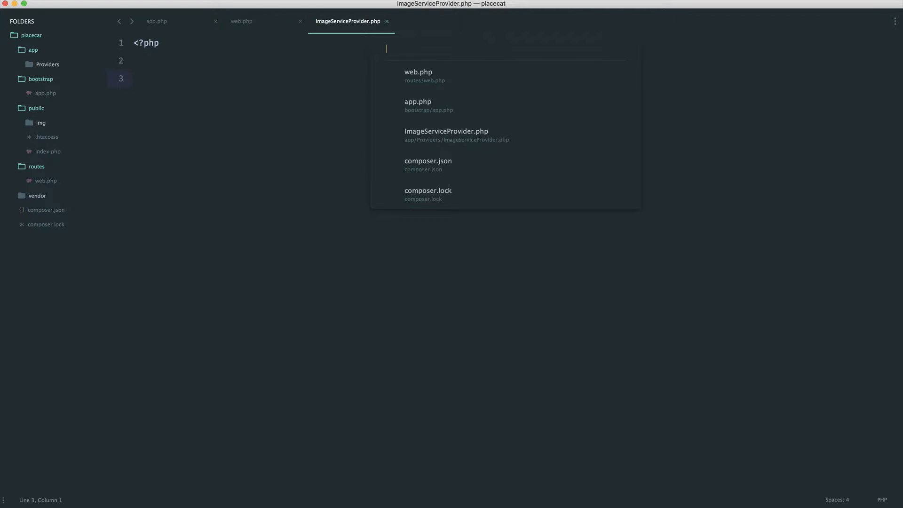
type("serviceprovid")
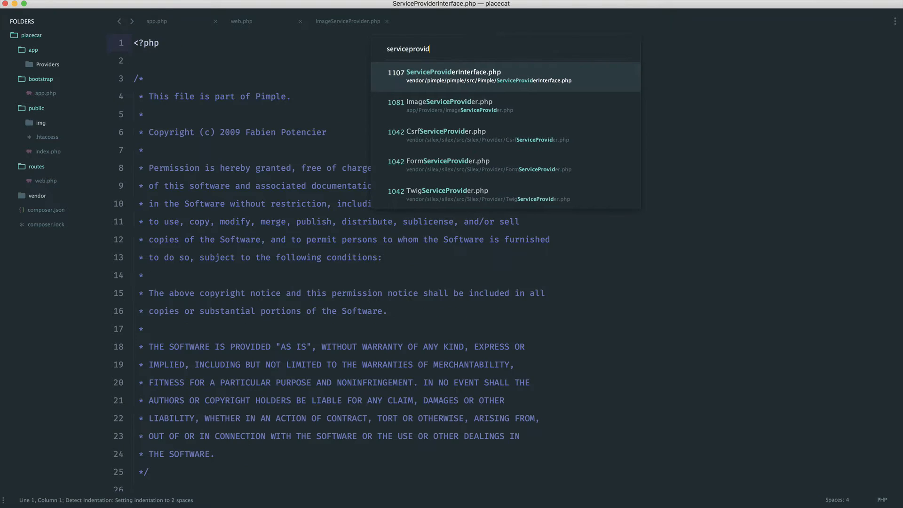
left_click(452, 76)
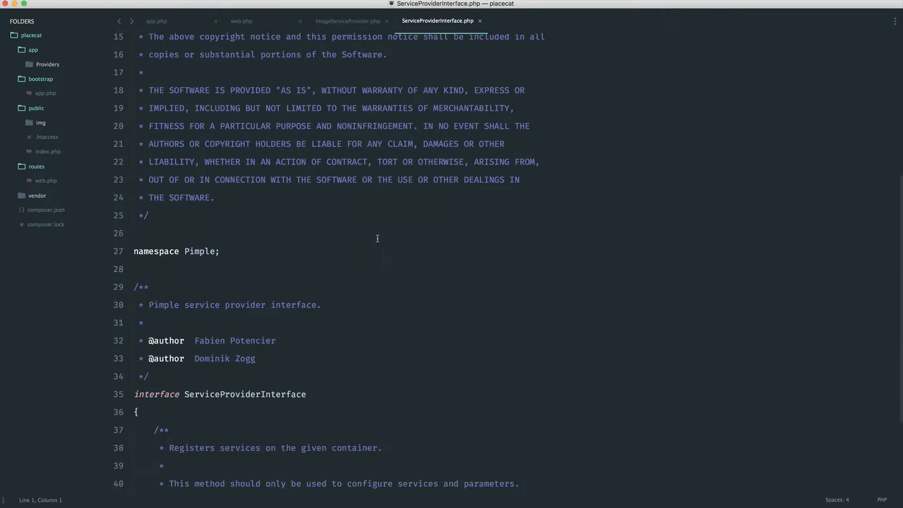
scroll("down", 3)
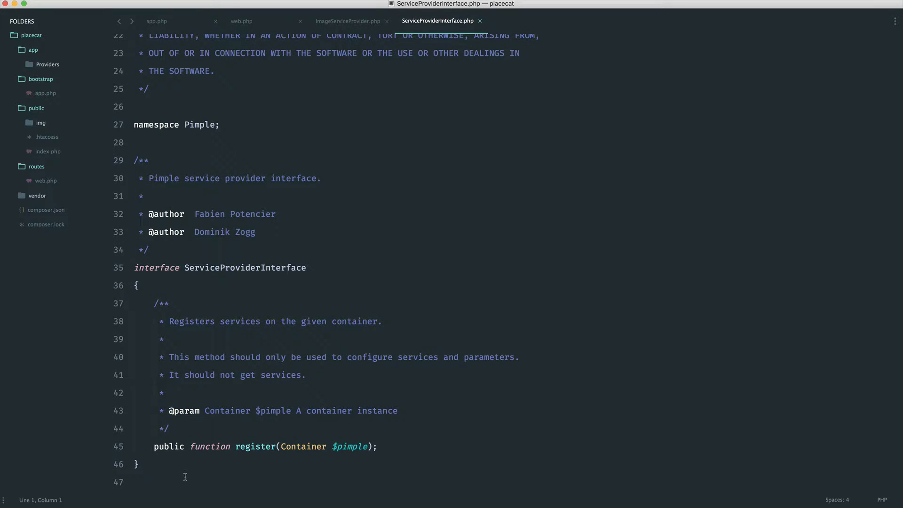
triple_click(265, 446)
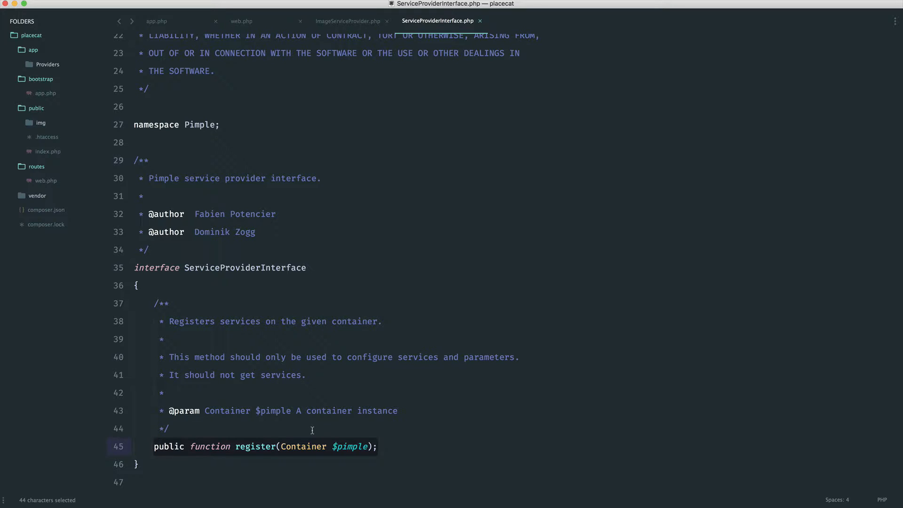
left_click(385, 446)
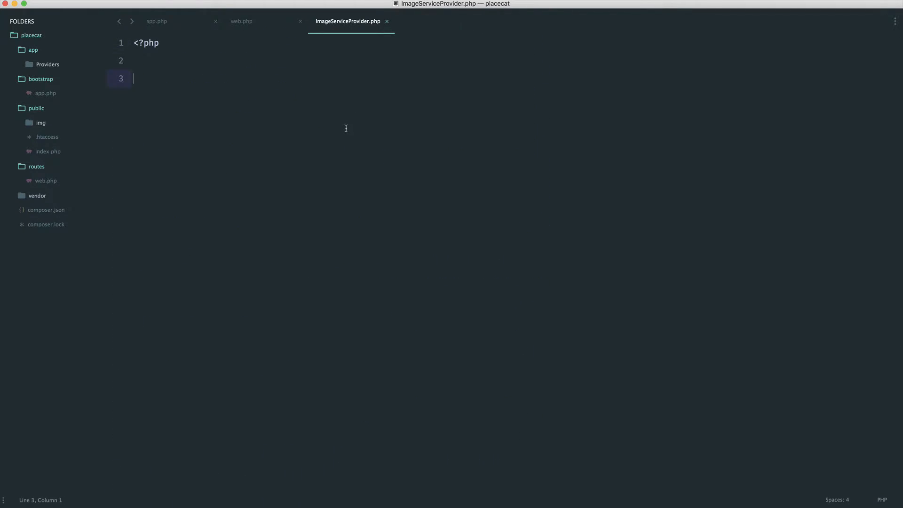
Declare namespace App\Providers and import Pimple\{Container, ServiceProviderInterface}.
type("namespace App\\")
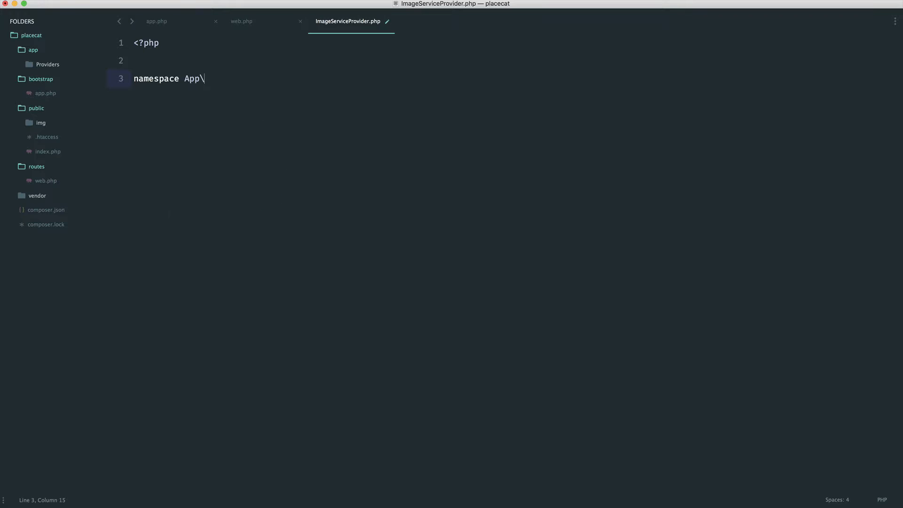
type("Provider;")
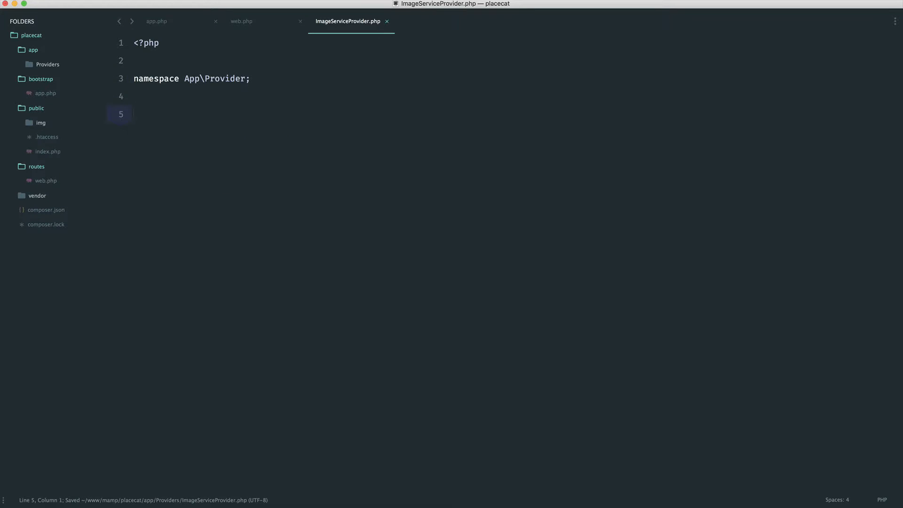
type("s")
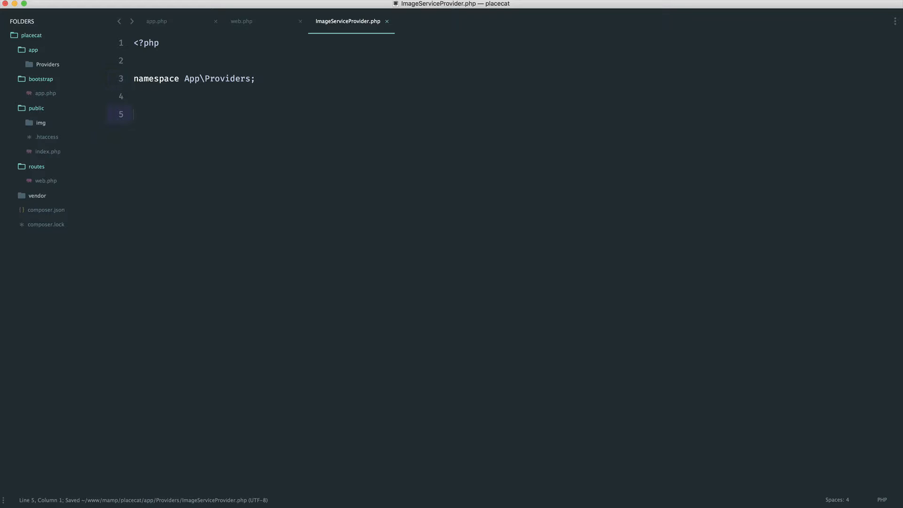
type("use Pim")
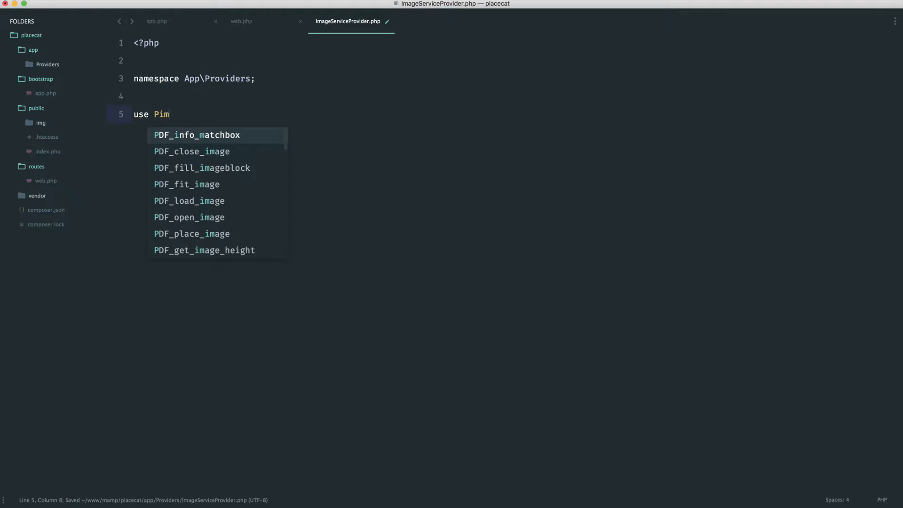
type("ple\\Container;")
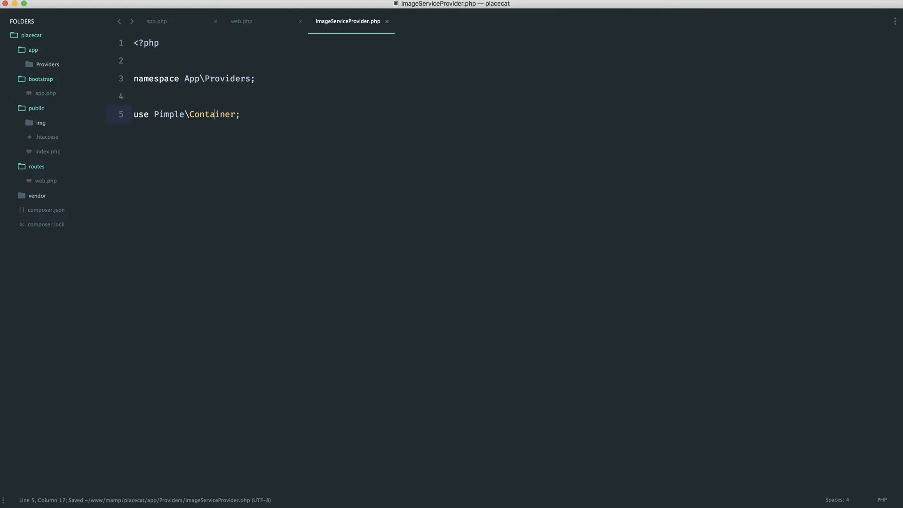
type("{")
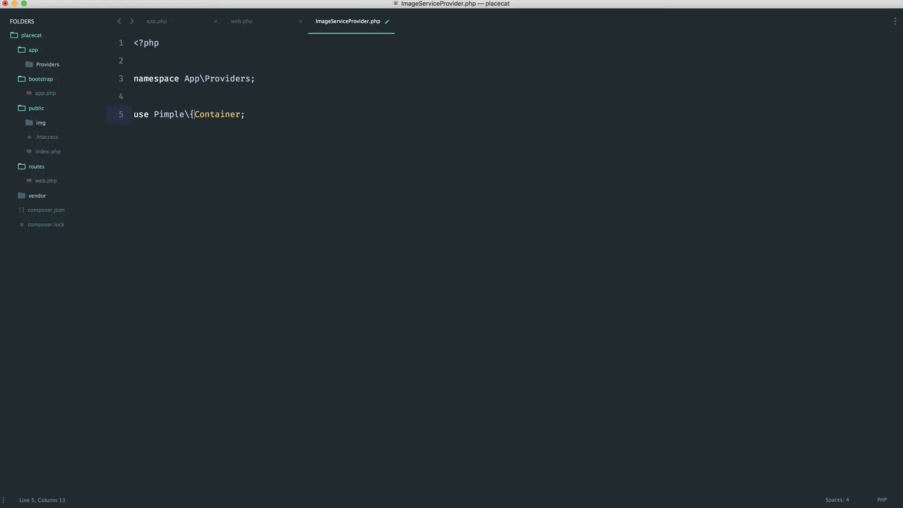
type(", }")
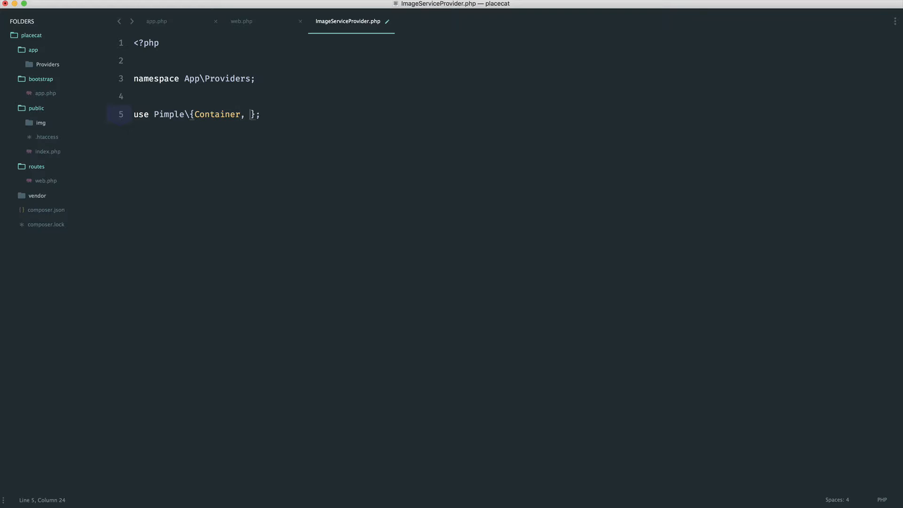
type("Serv")
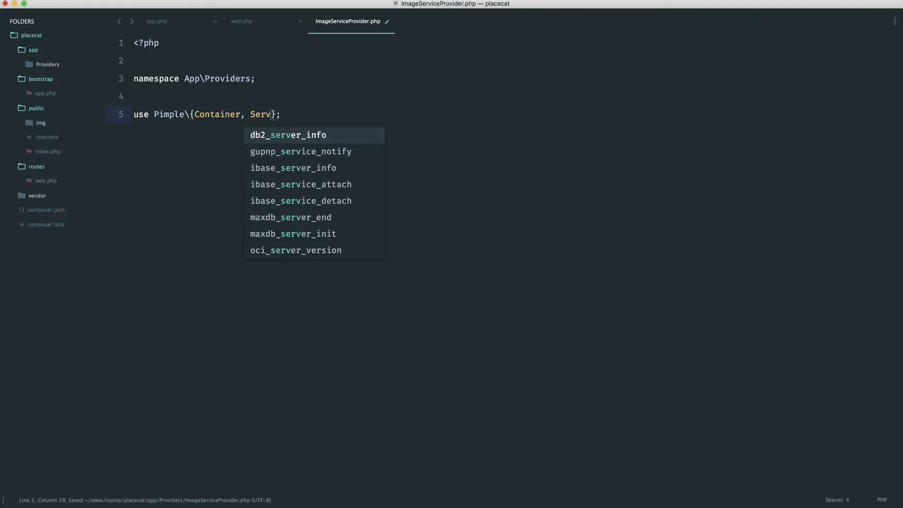
type("ice")
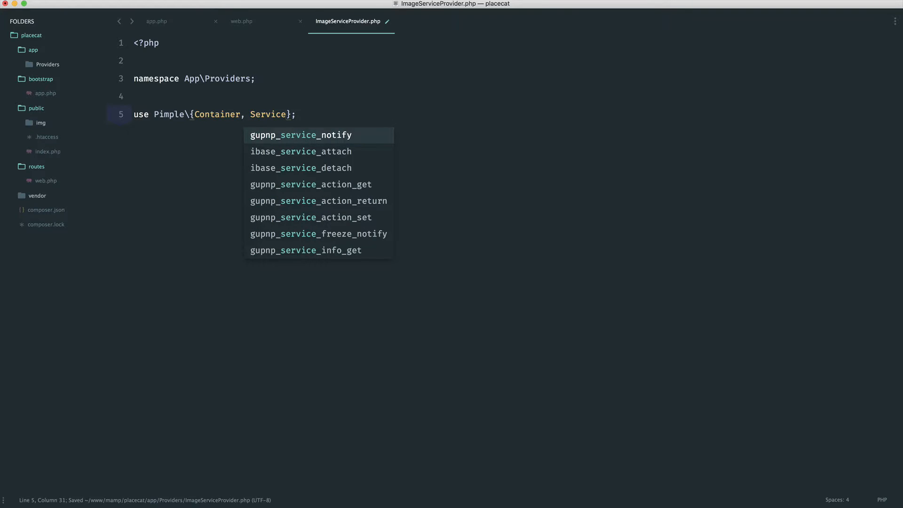
type("ProviderInterface")
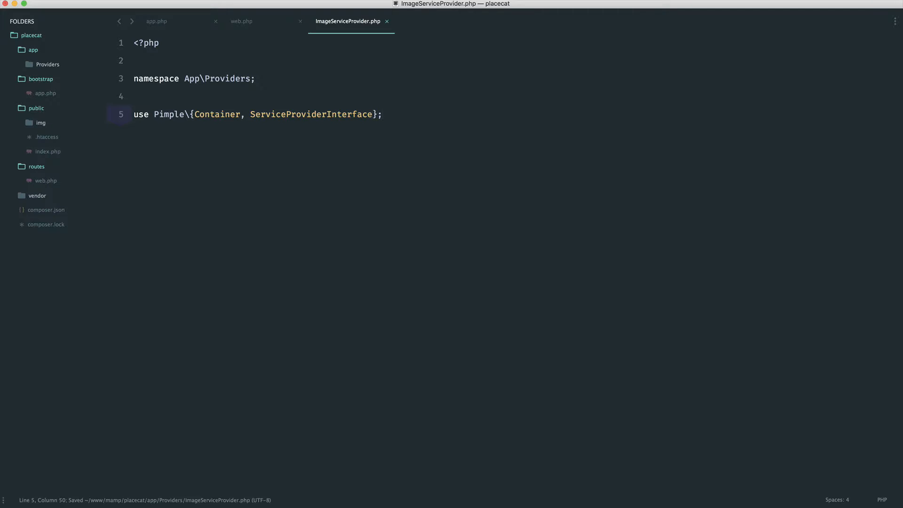
Define class ImageServiceProvider implementing ServiceProviderInterface with an empty register(Container $app) method.
type("cla")
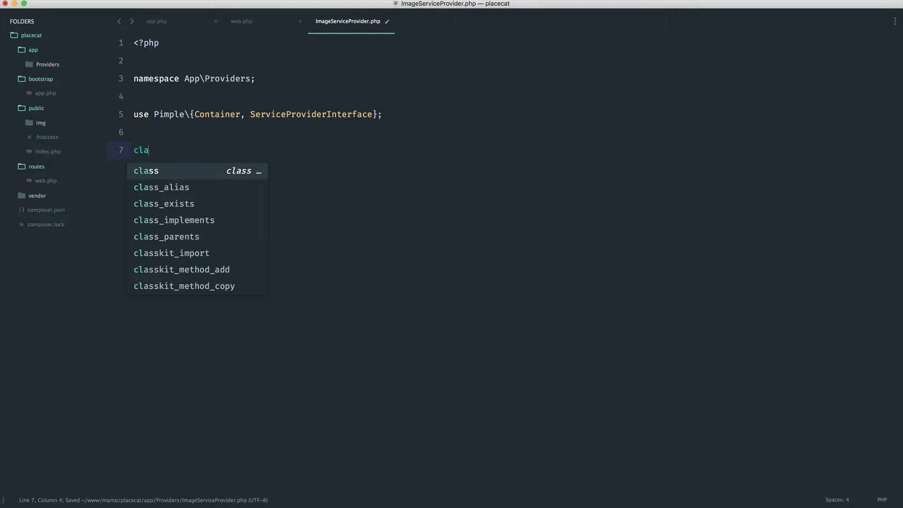
type("class ImageSer")
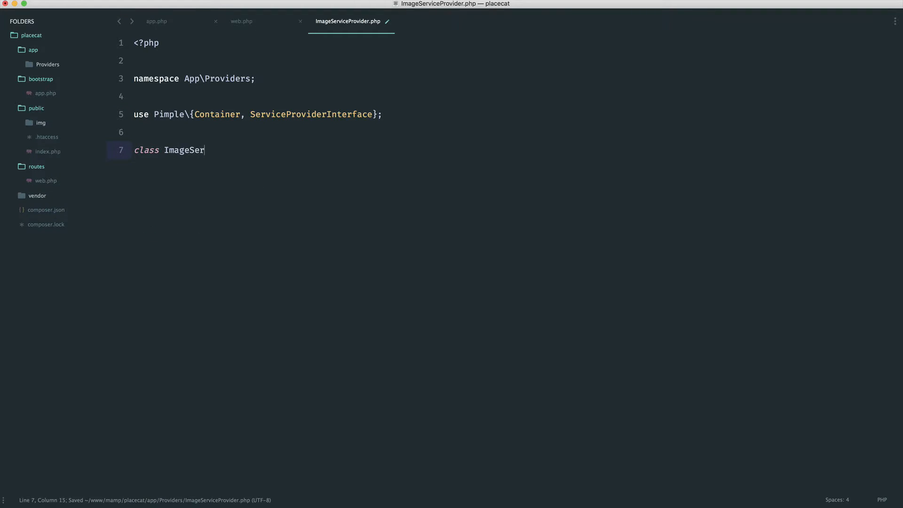
type("viceProvider implements")
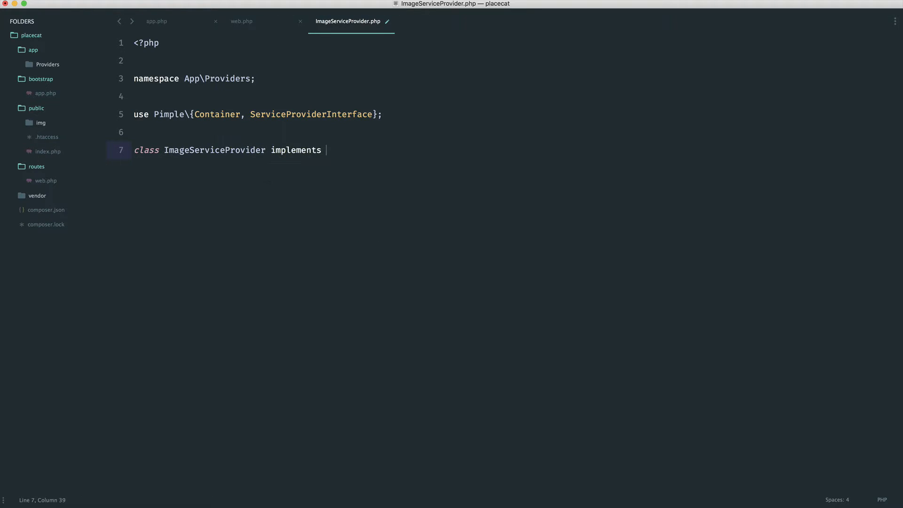
type("ServiceProviderInterface")
type("public function register(")
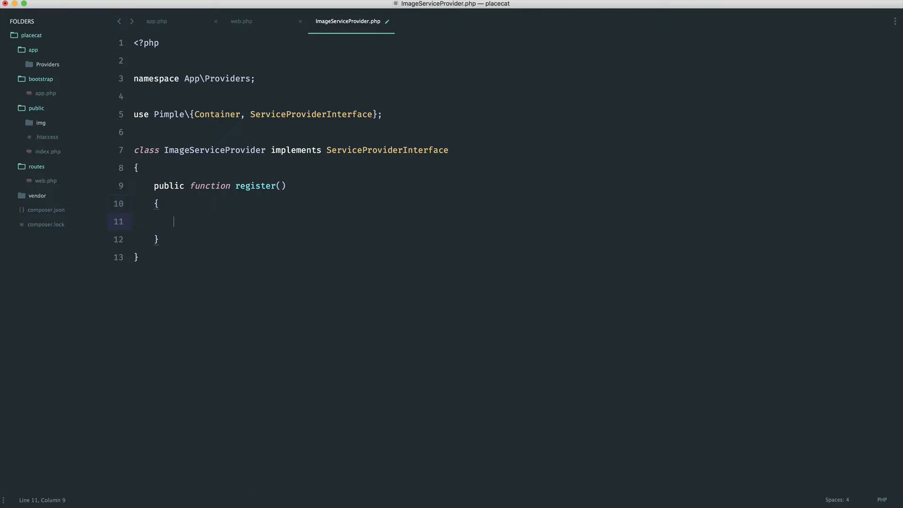
type("Container")
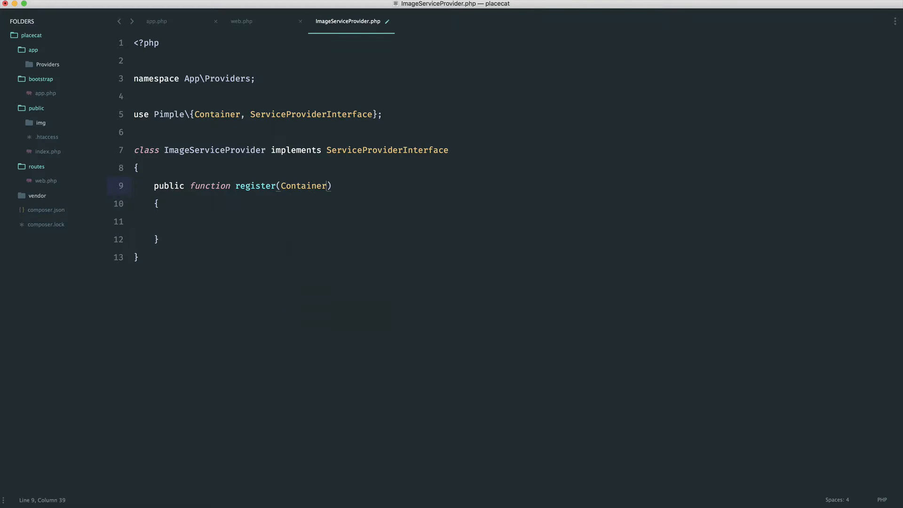
type("$")
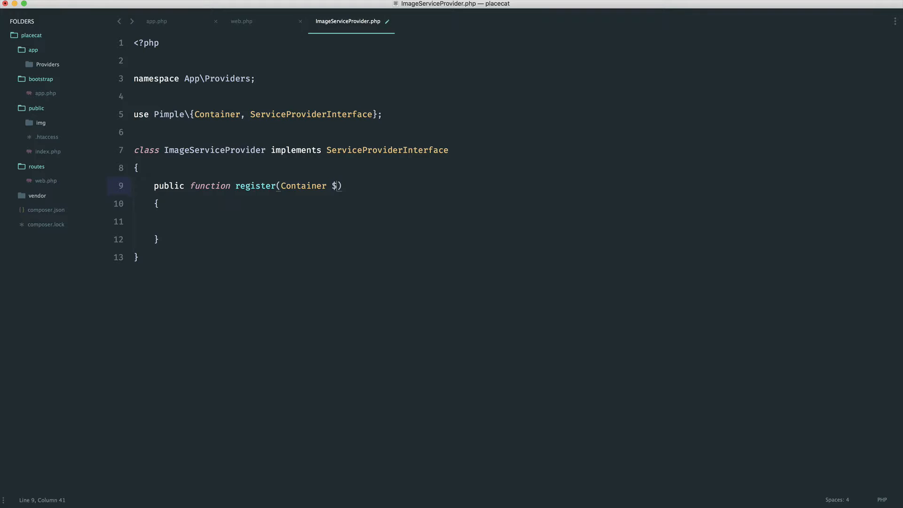
type("app")
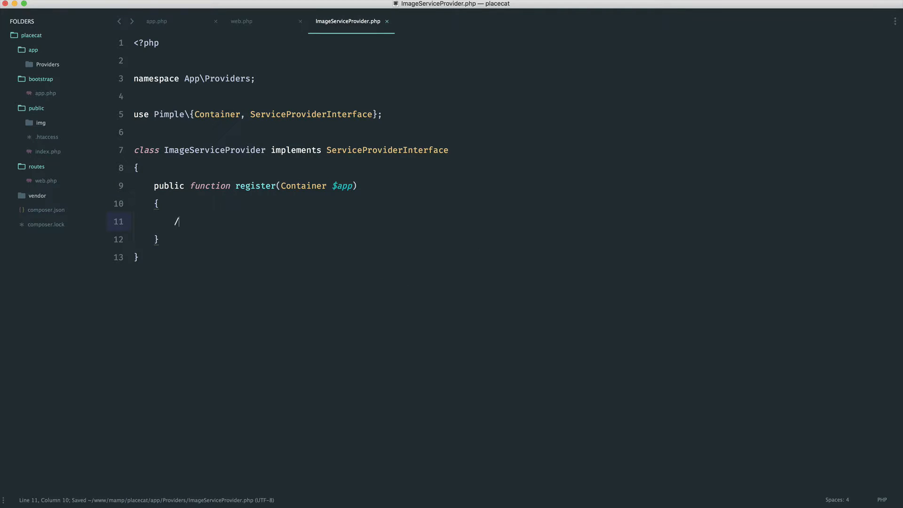
type("/")
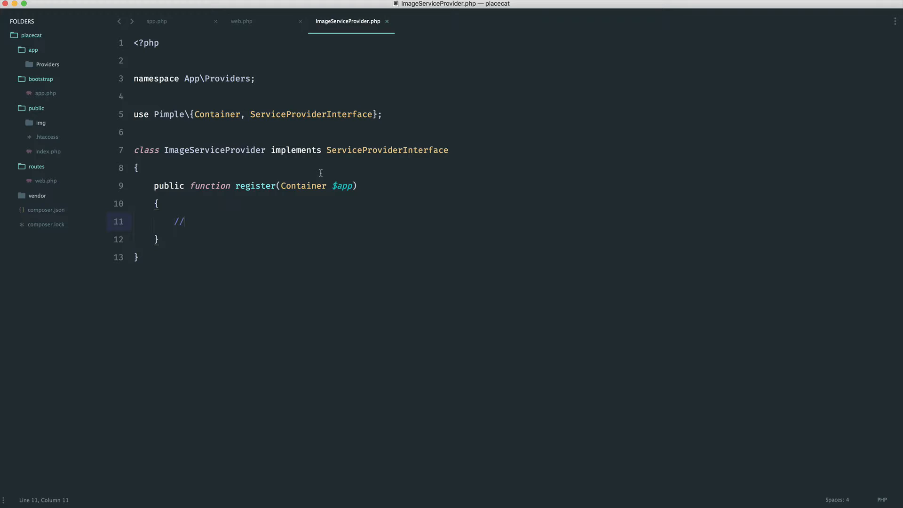
Import Intervention\Image\ImageManager below the Pimple use statement.
left_click(383, 114)
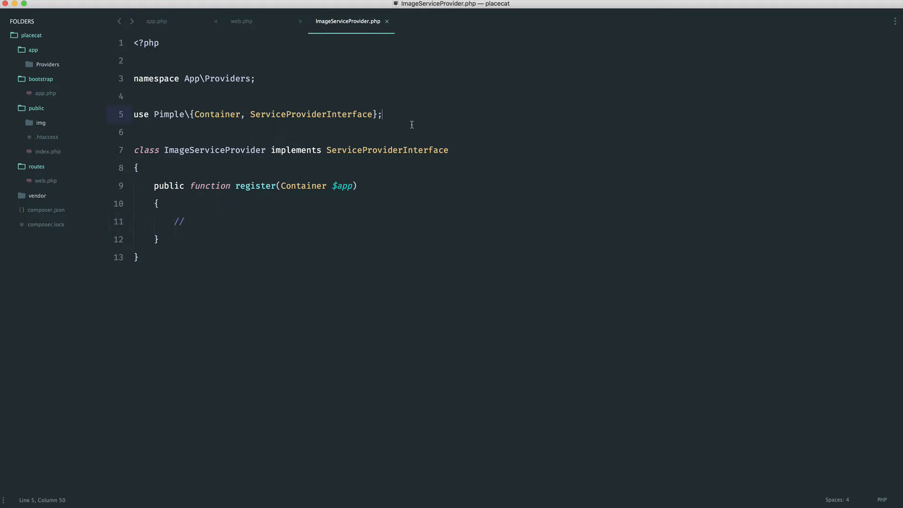
type("use I")
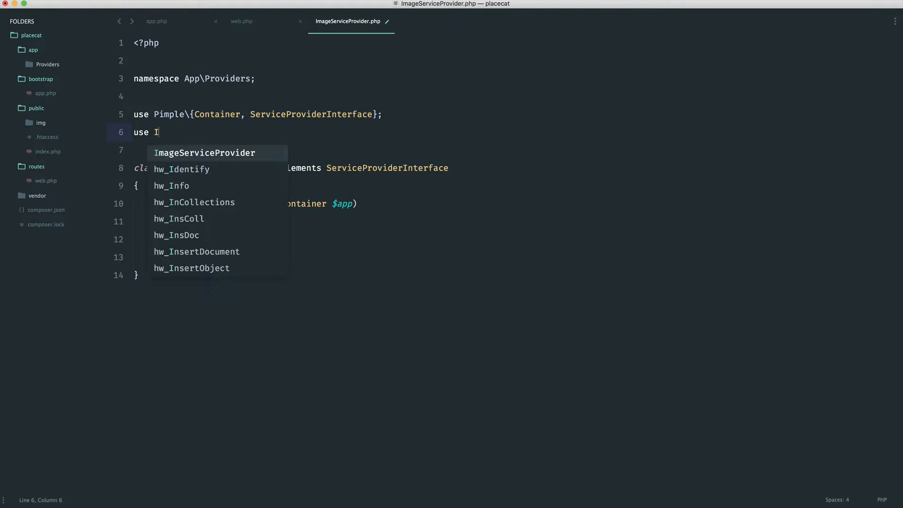
type("ntervention")
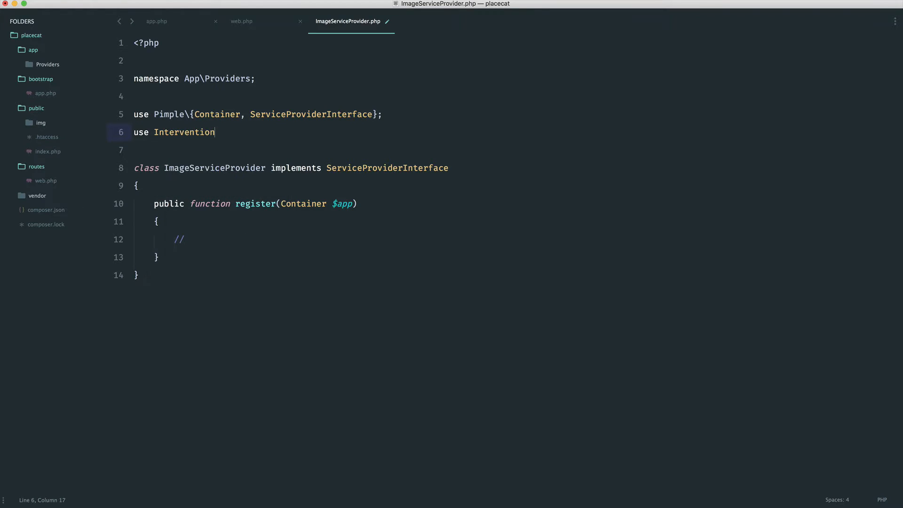
type("\\Image\\I")
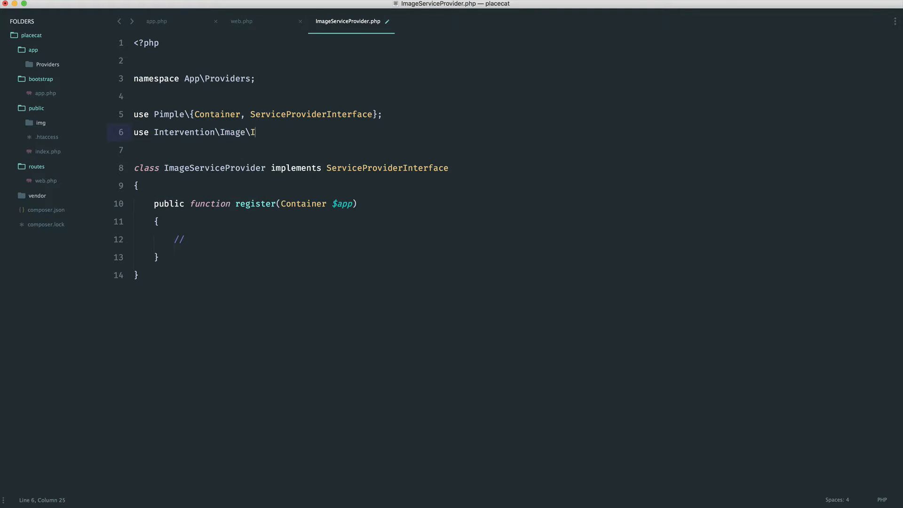
type("mageManager")
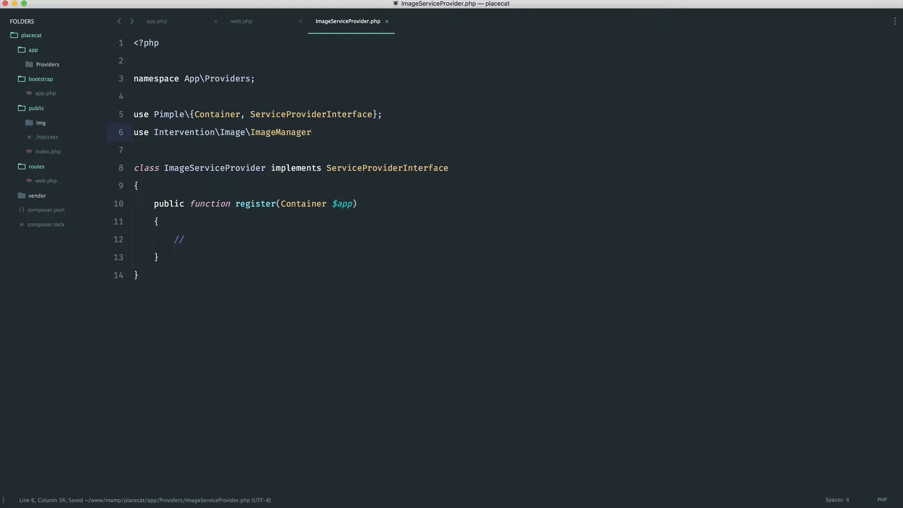
double_click(281, 132)
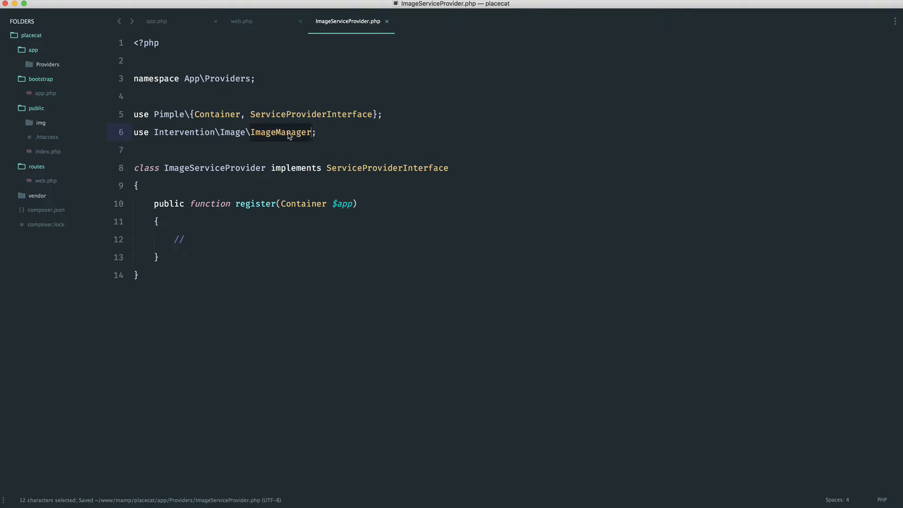
In register, set $app['image'] to $app->factory returning a new ImageManager.
type("$app['image")
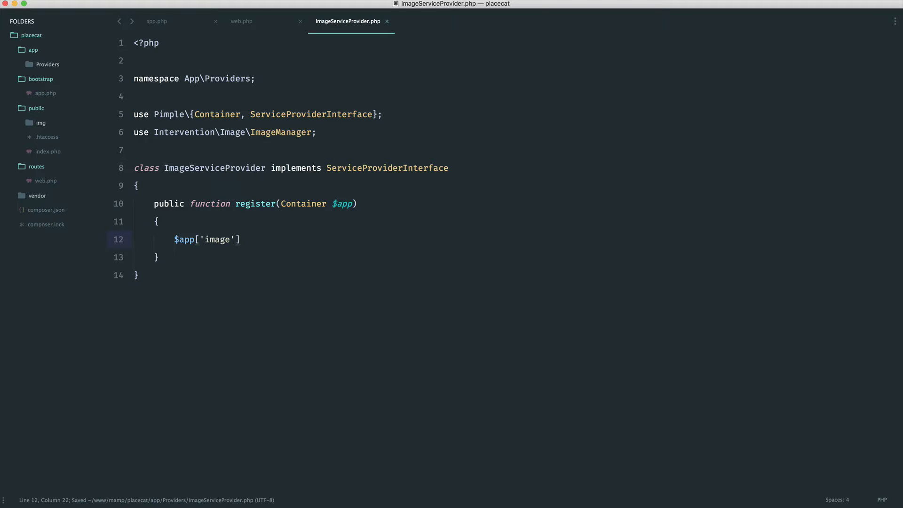
type("= $app-")
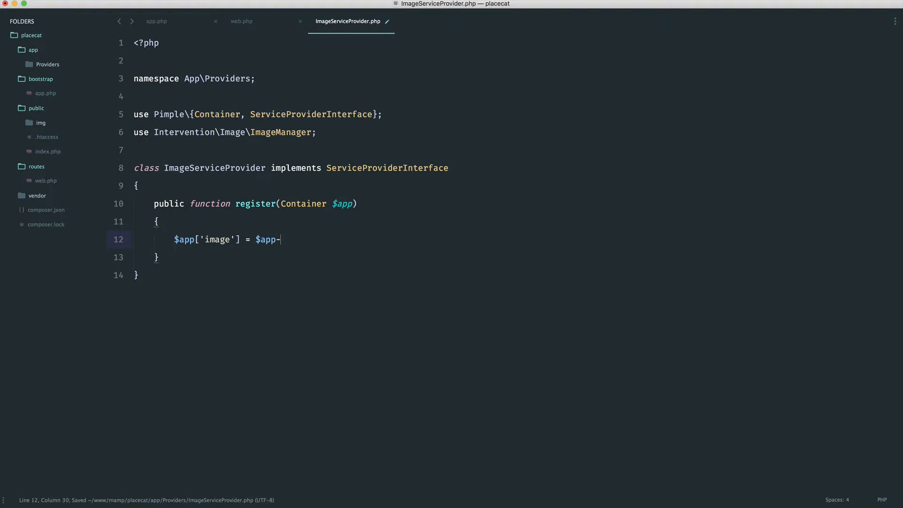
type(">factory();")
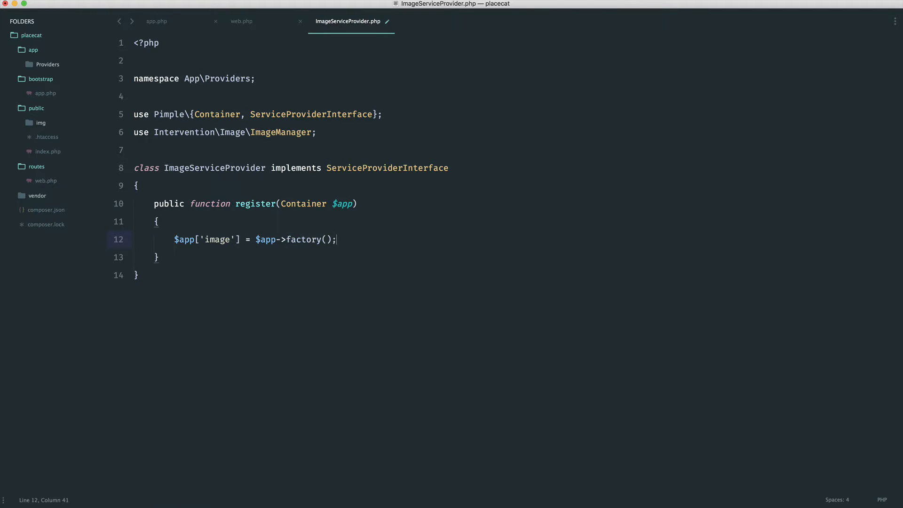
type("function")
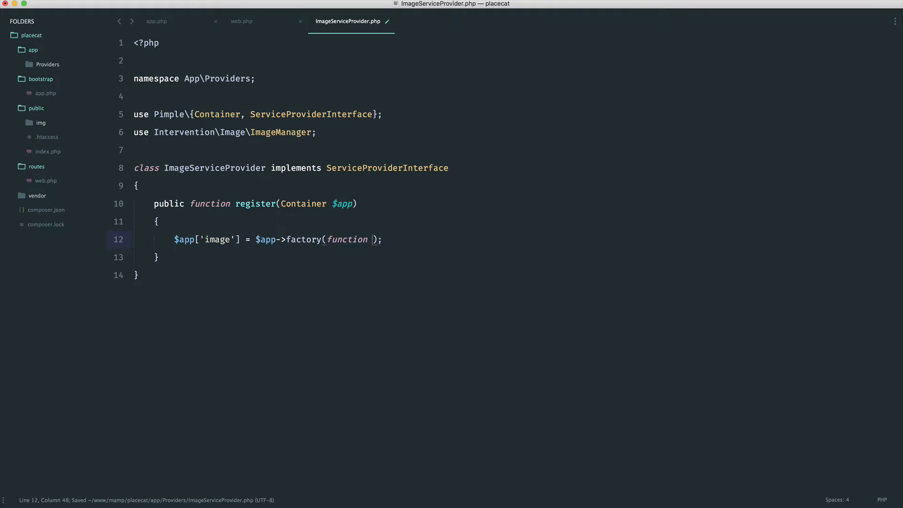
type("() {")
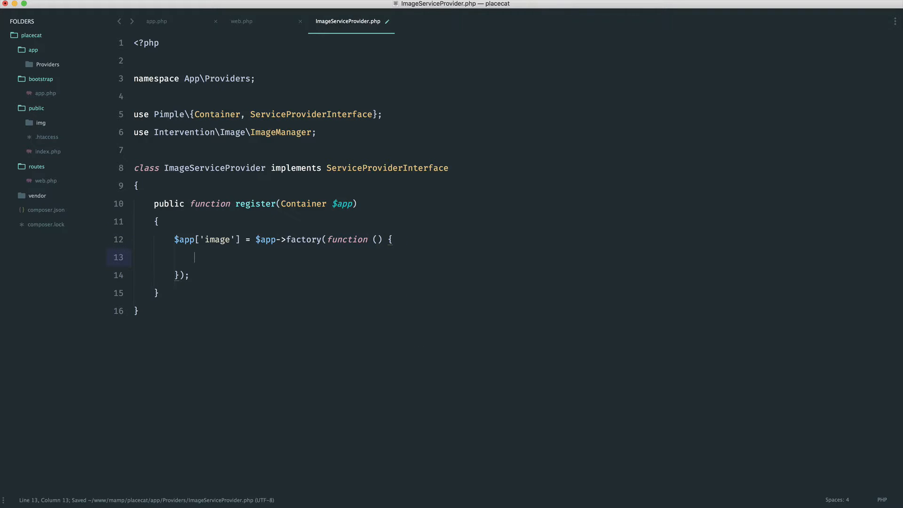
type("return new ImageManager")
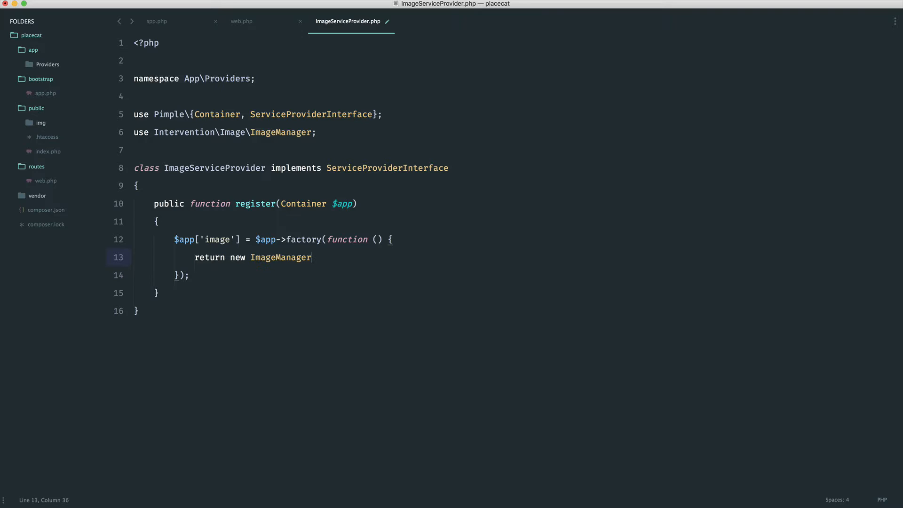
type(";")
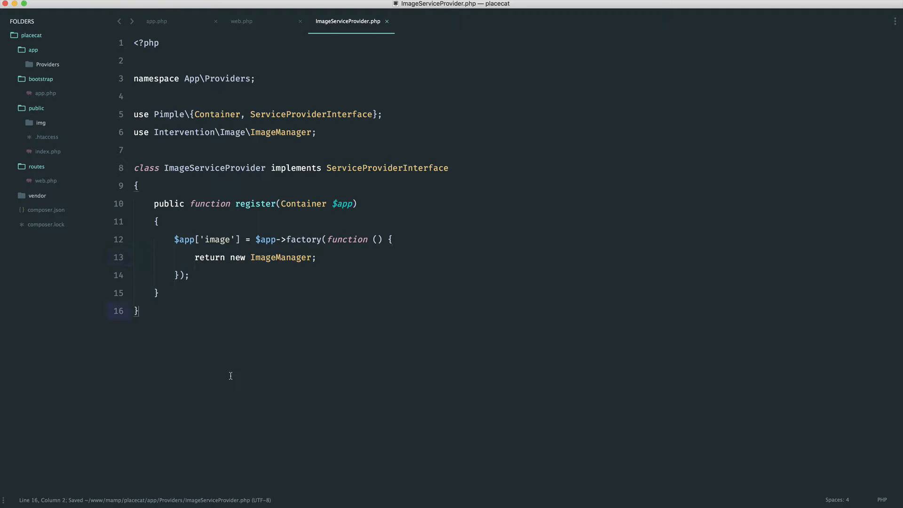
key("enter")
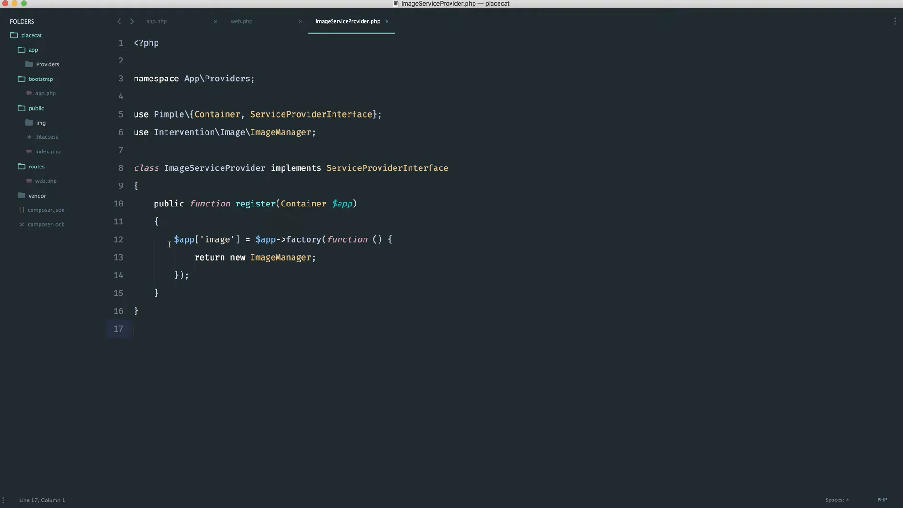
Save the provider and add $app->register(new App\Providers\ImageServiceProvider) in bootstrap/app.php.
key("cmd+s")
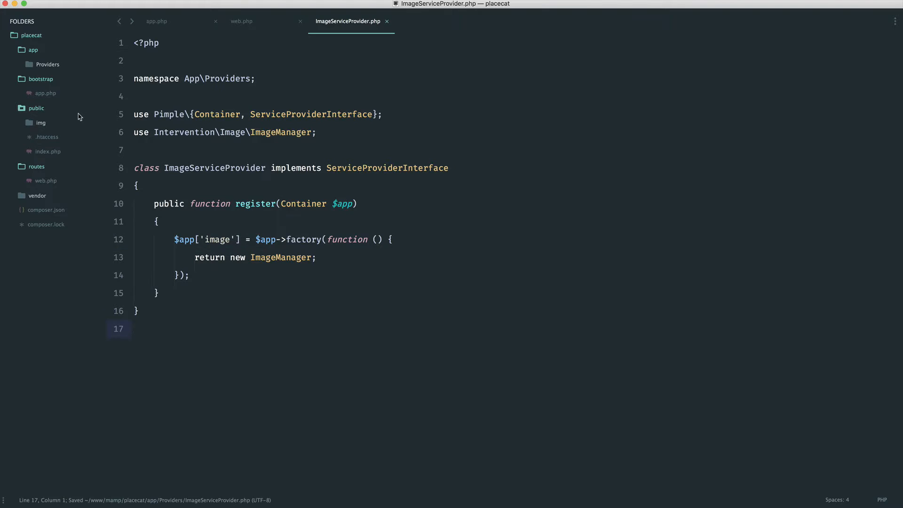
left_click(157, 21)
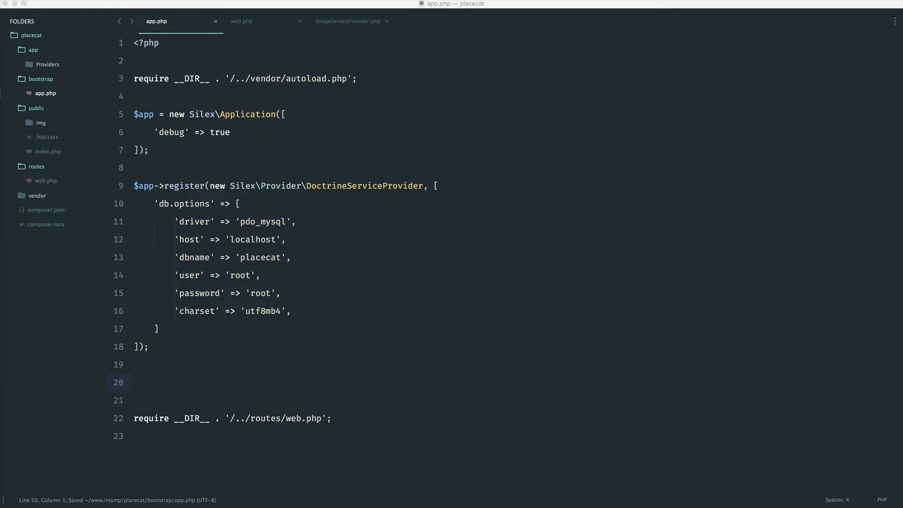
type("$app->register(")
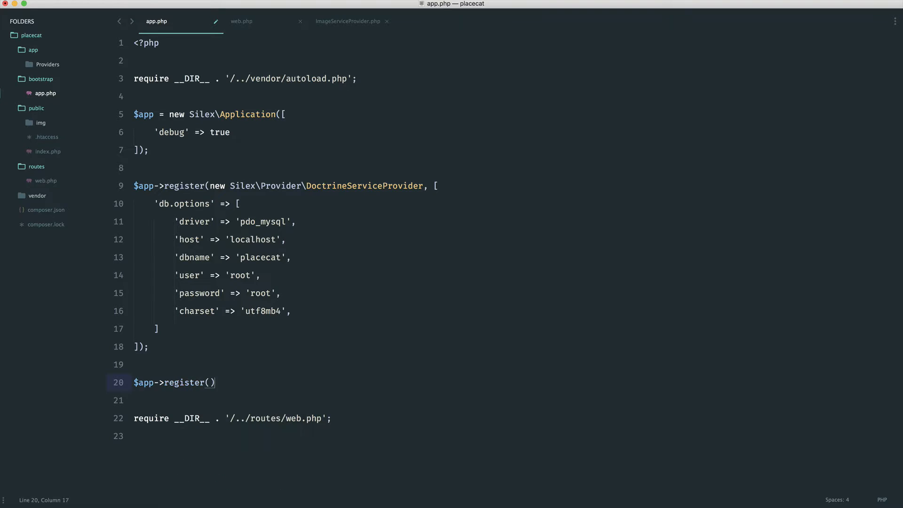
type("new App")
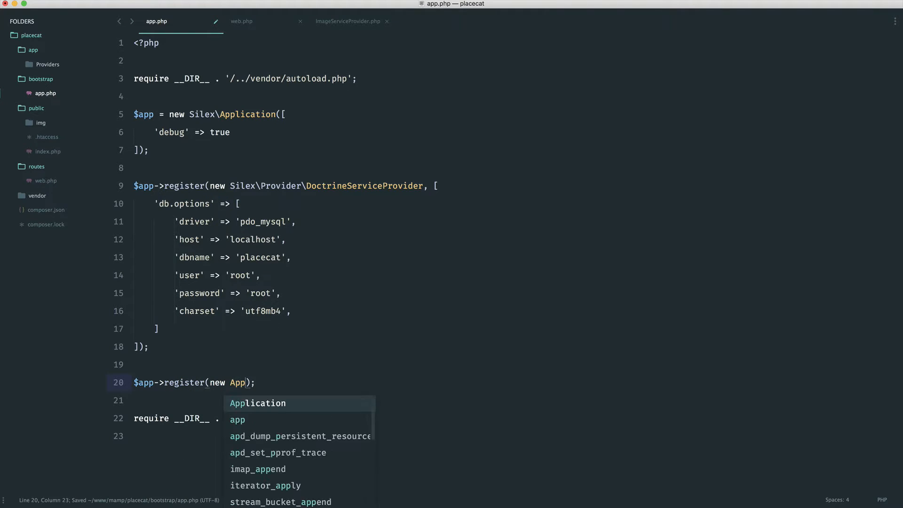
type("\\Providers\\")
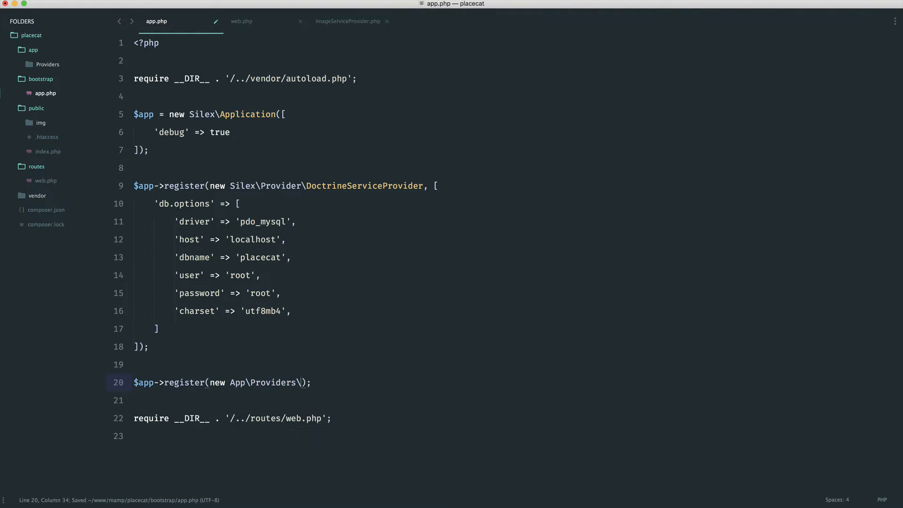
type("ImageServiceProvider")
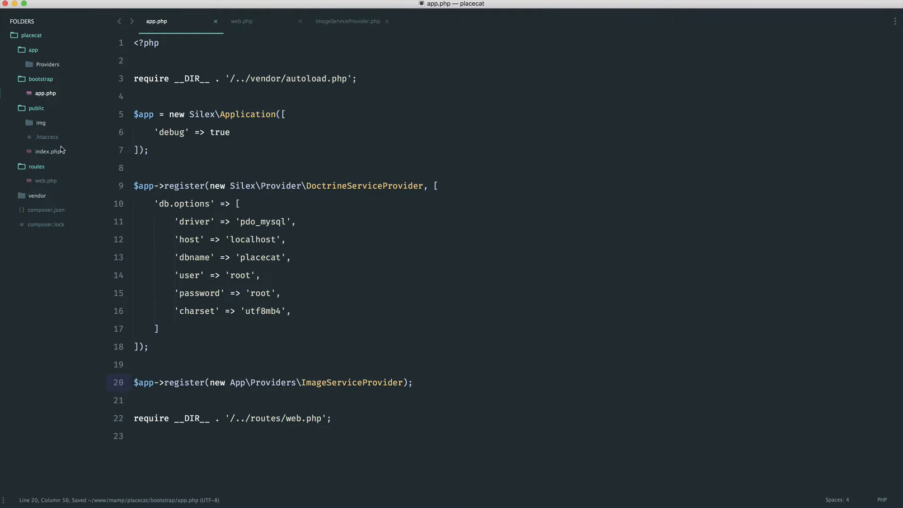
Switch to routes/web.php, save it, and peek at the public folder's image files.
left_click(242, 22)
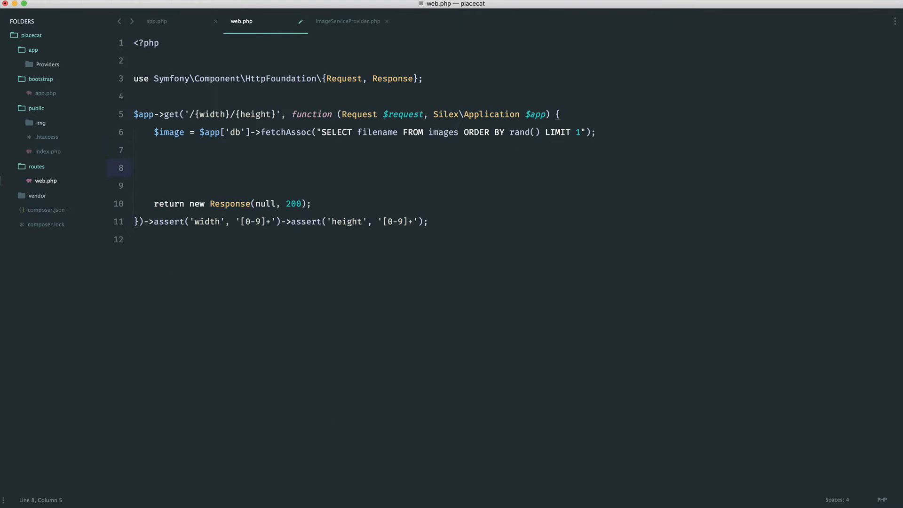
key("cmd+s")
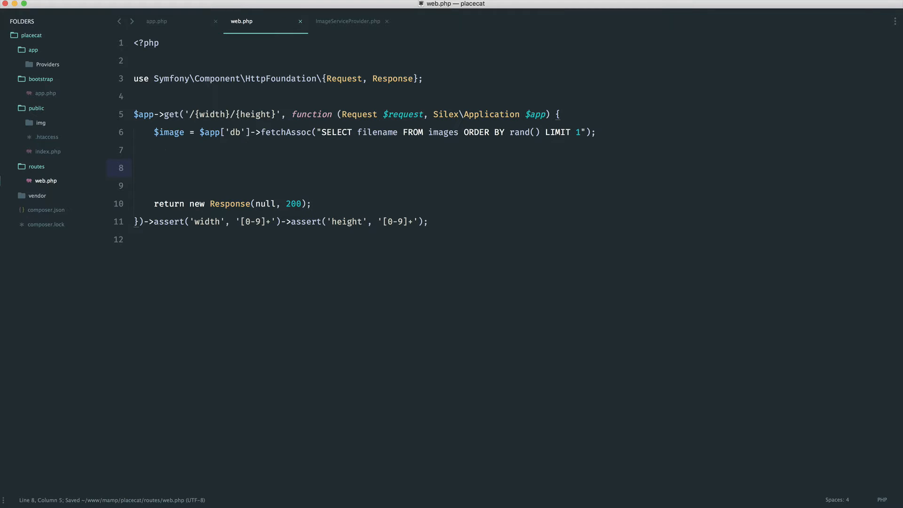
left_click(41, 122)
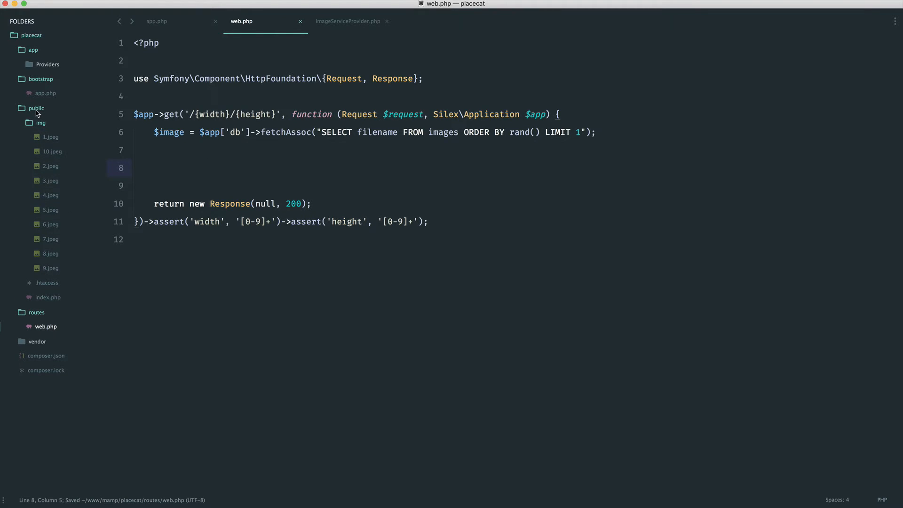
left_click(40, 122)
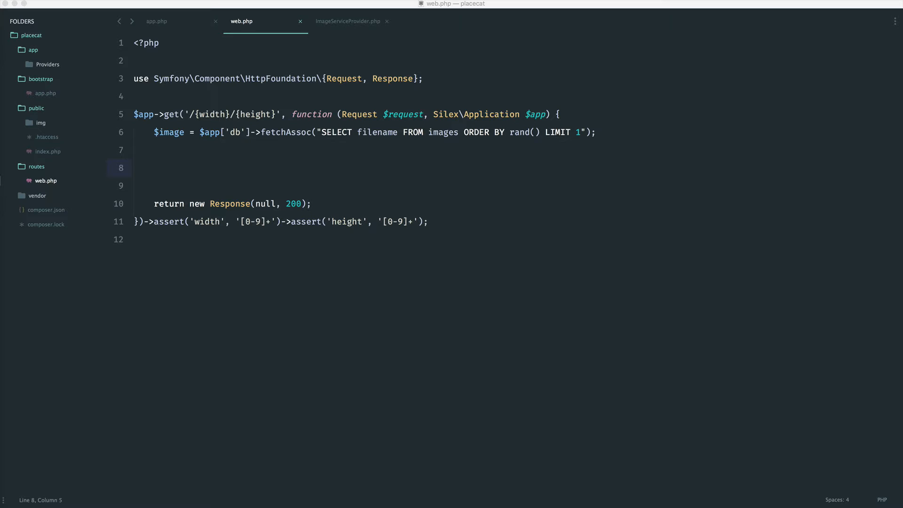
Start $placeholder = $app['image']->make() on line 8 of the route.
type("$plac")
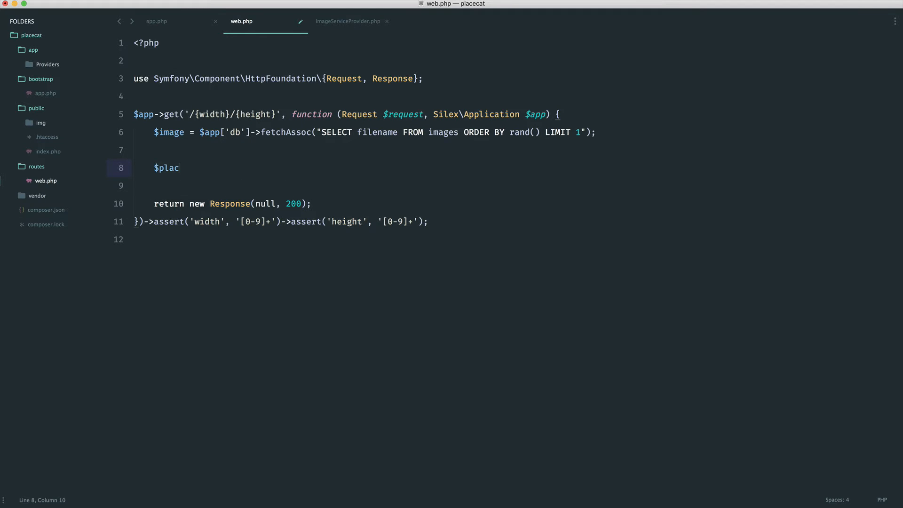
type("eholder =")
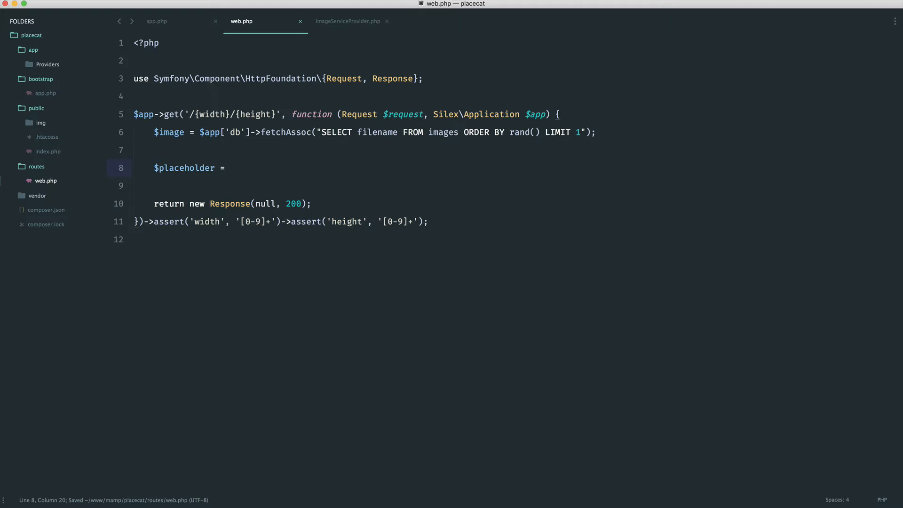
type("$app[];")
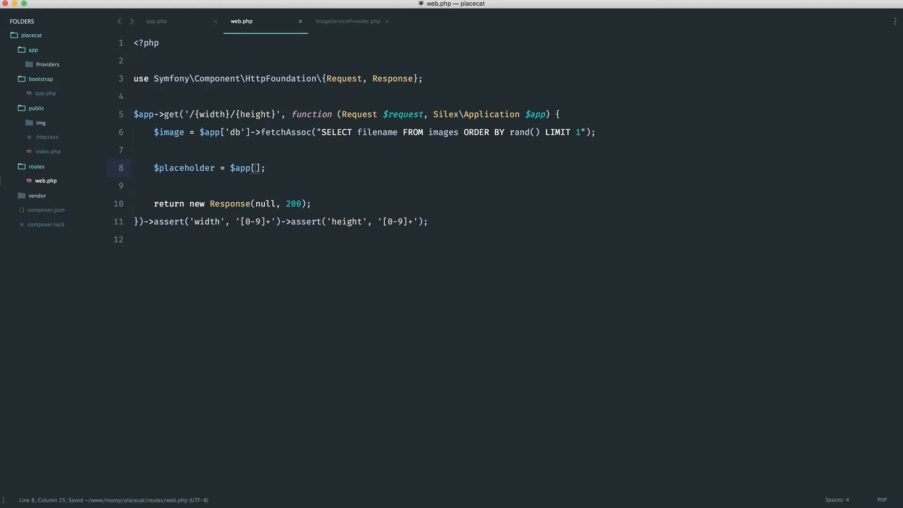
type("'image'")
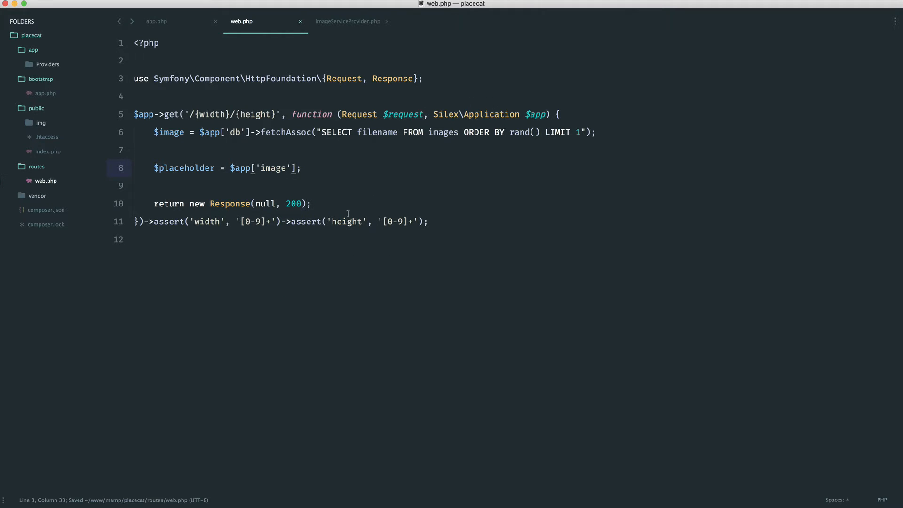
type("->make()")
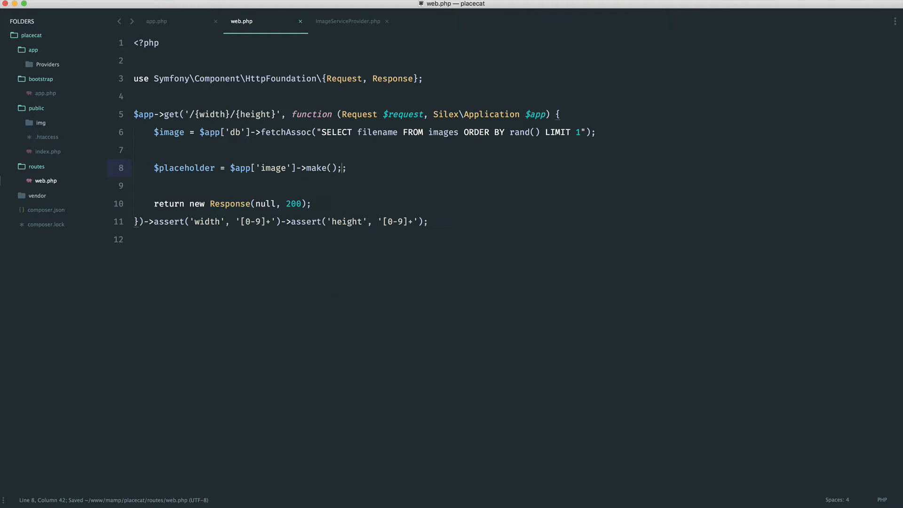
key("Backspace")
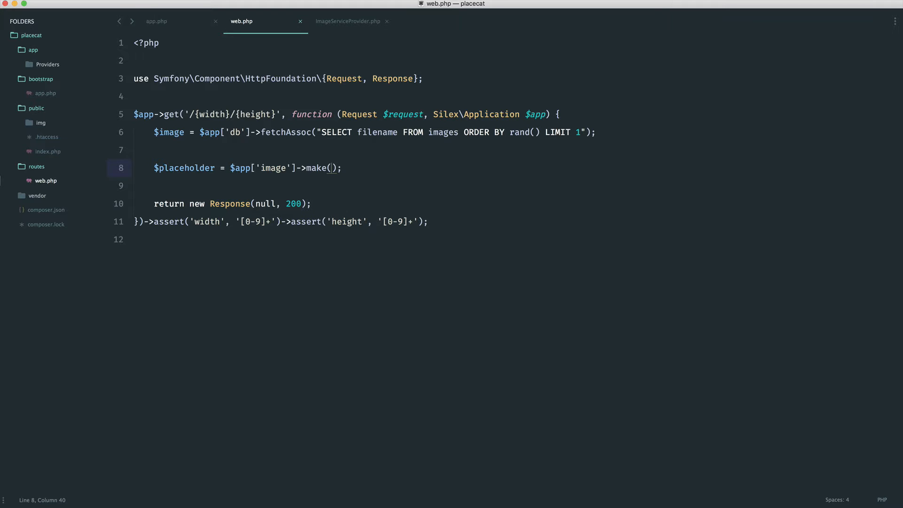
Pass make() the path __DIR__ . '/../public/img' . $image['filename'].
type("__DIR__ . '/")
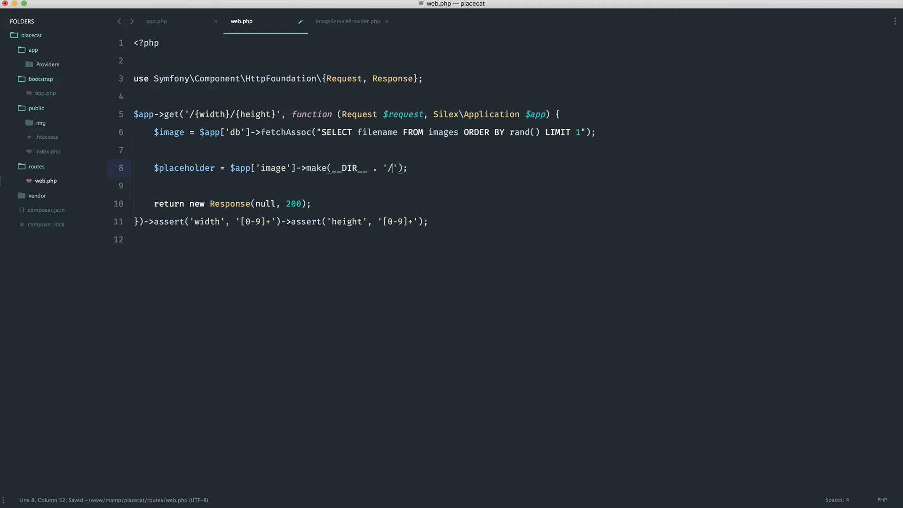
type("../publi")
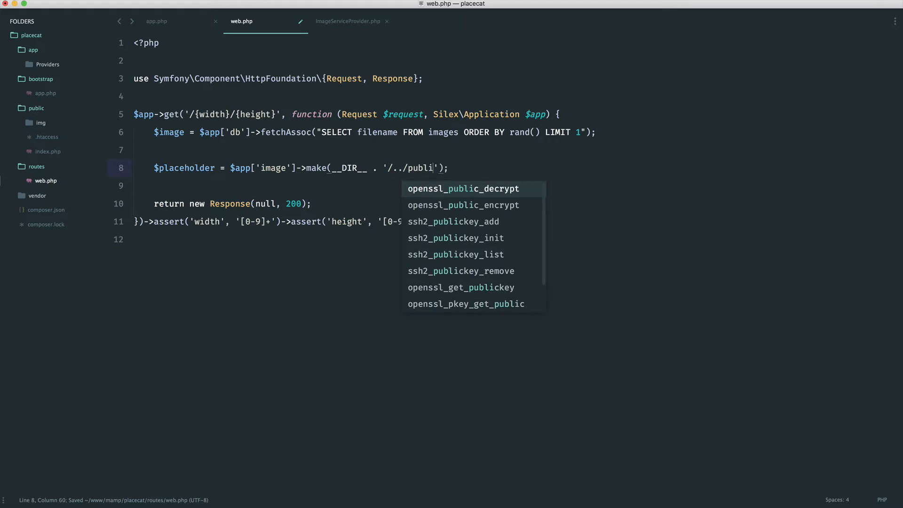
type("c/img")
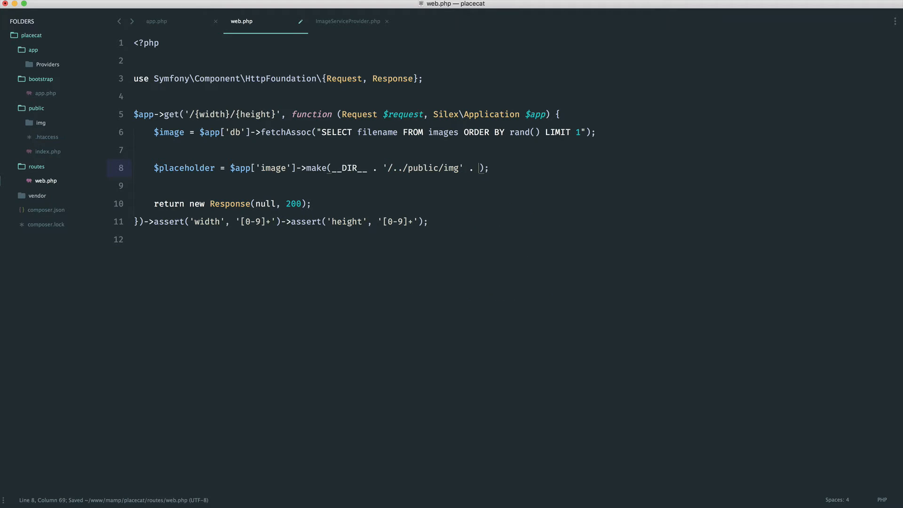
type("$image")
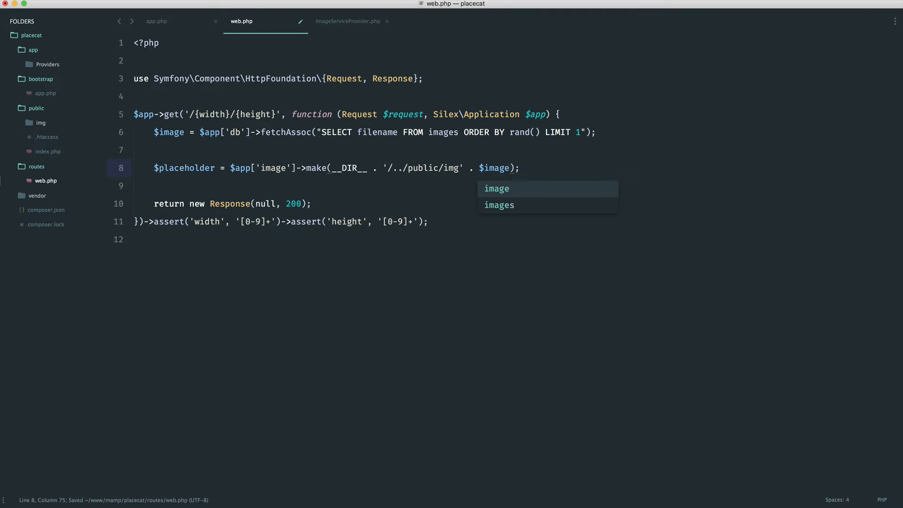
type("['fi'")
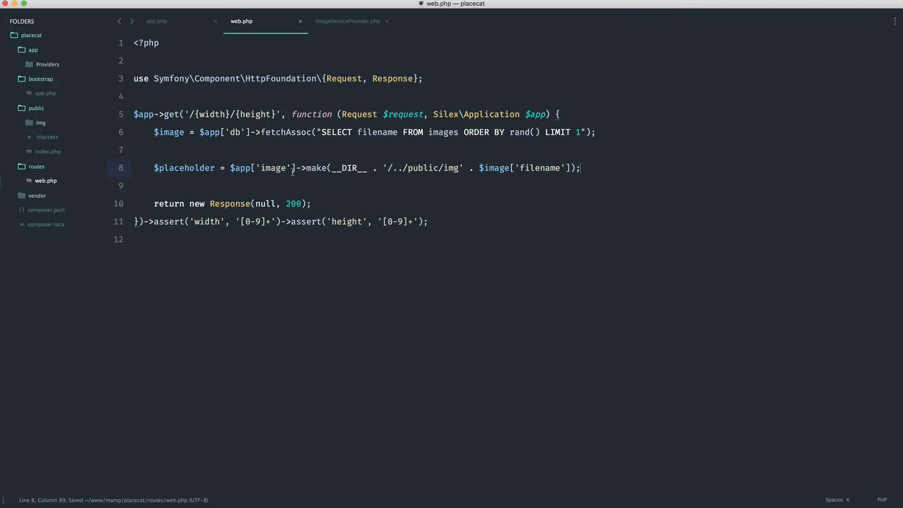
Add $width and $height to the route closure and chain ->fit($width, $height) on the placeholder.
key("Enter")
type("->fit();")
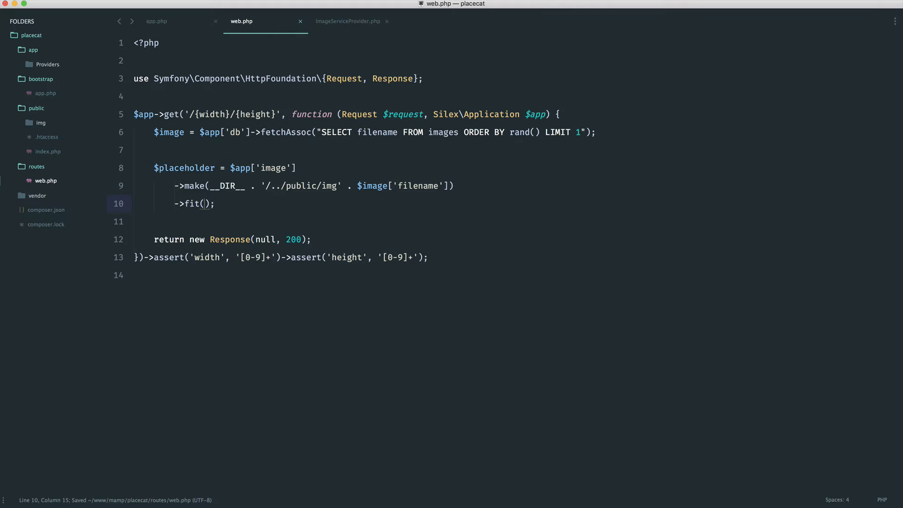
type("$")
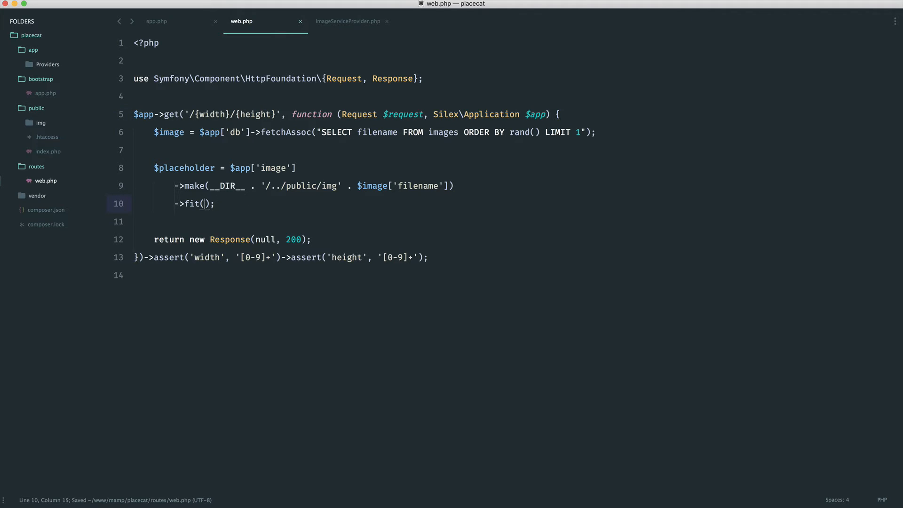
left_click(543, 114)
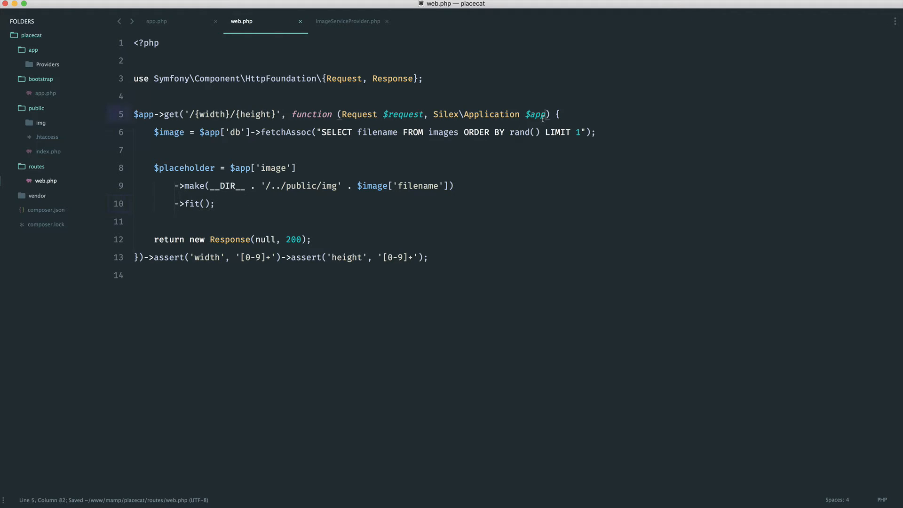
type(", $width,")
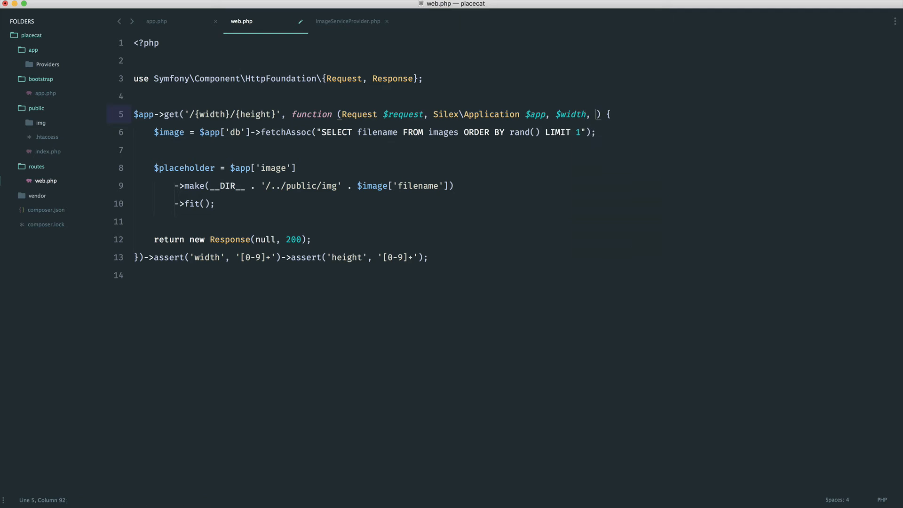
type("$height")
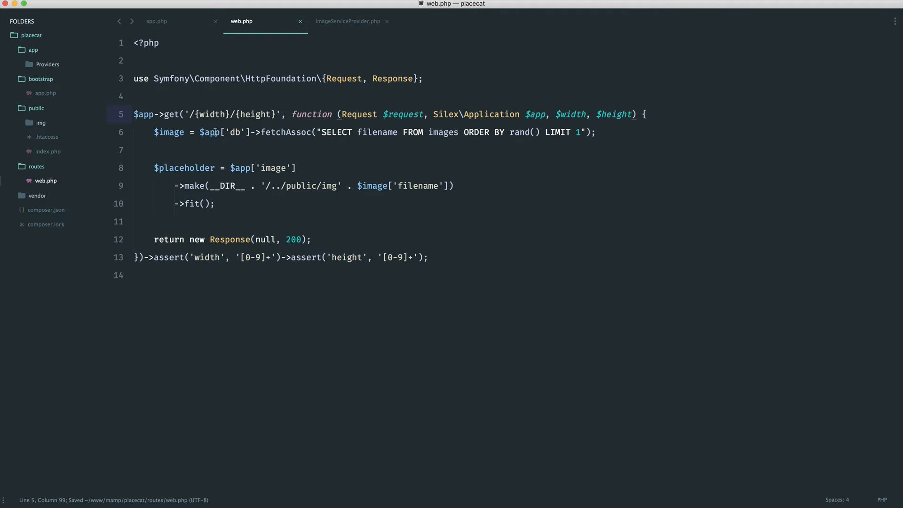
left_click(217, 203)
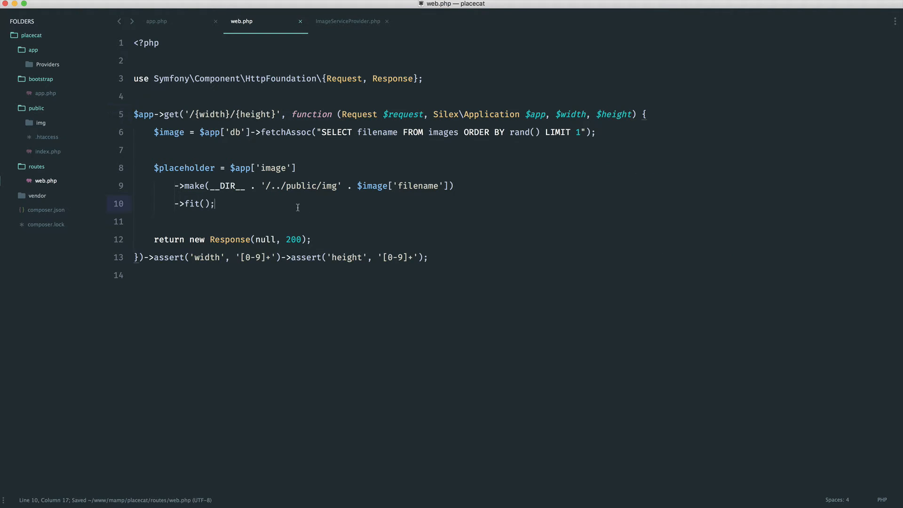
type("$width, $h")
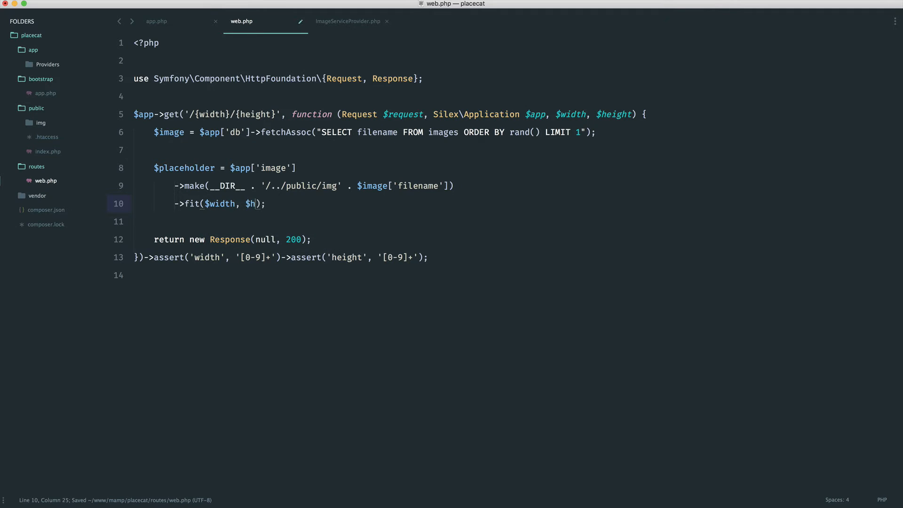
type("eight")
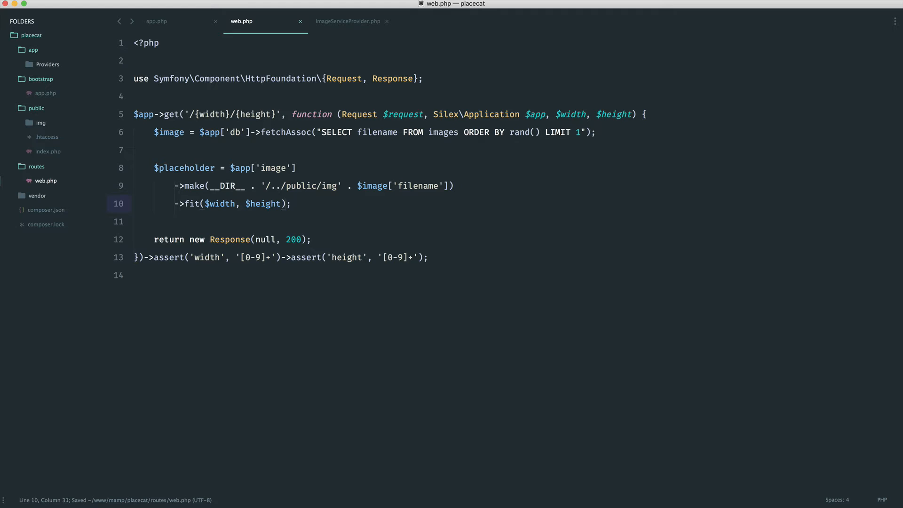
Chain ->greyscale()->response('png'), return $placeholder in the Response, and save.
type("->grey;")
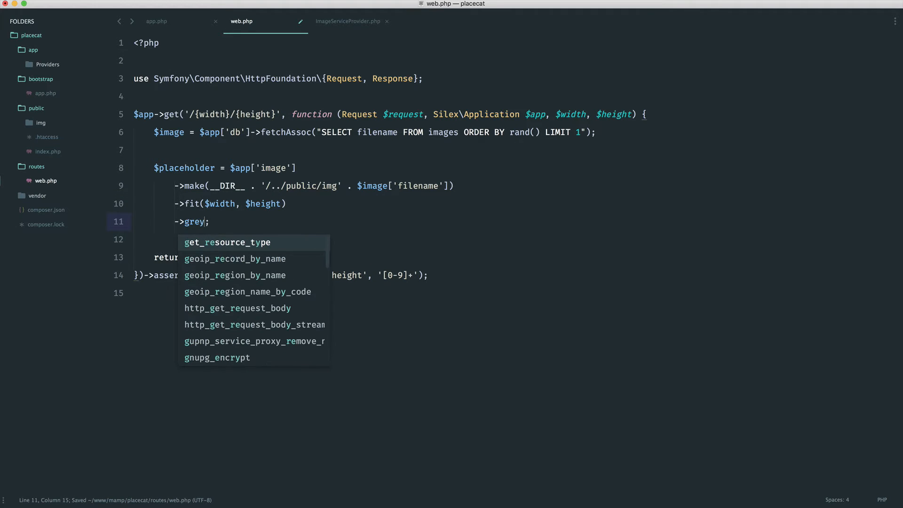
type("scale(")
type("->;")
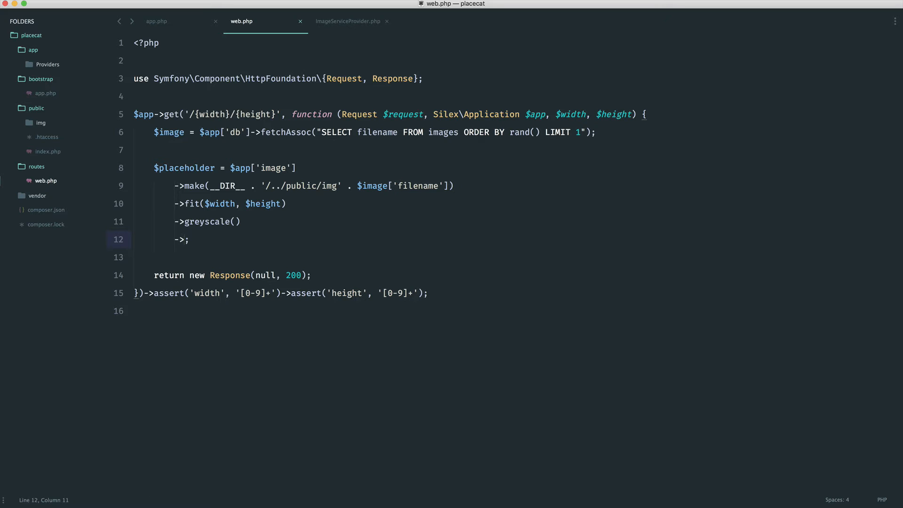
type("response(")
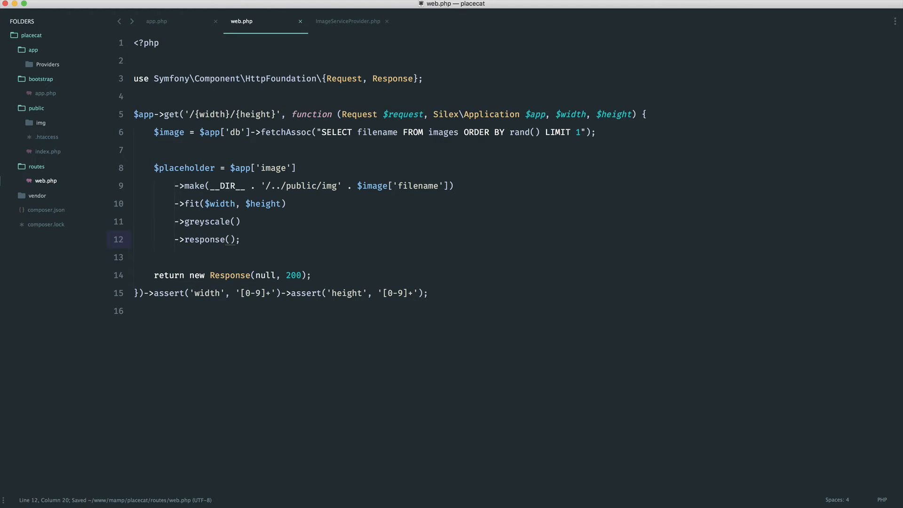
type("'png'")
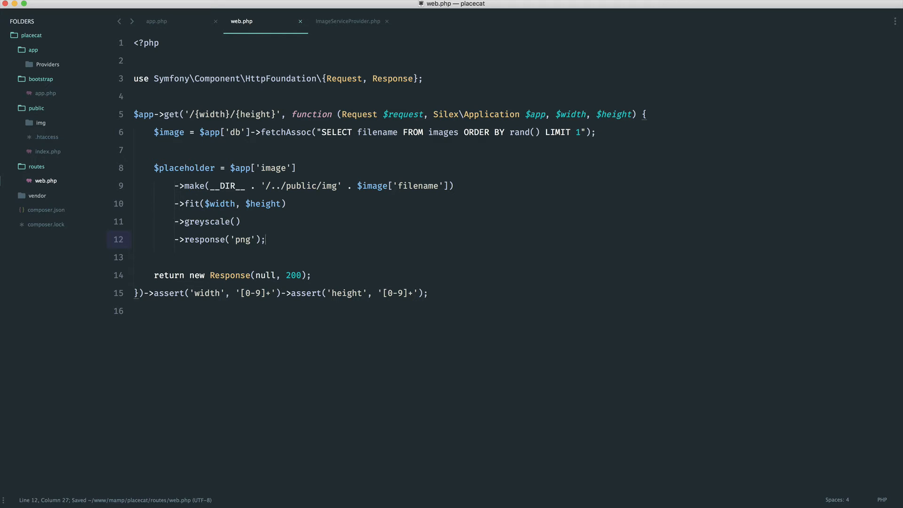
mouse_move(277, 283)
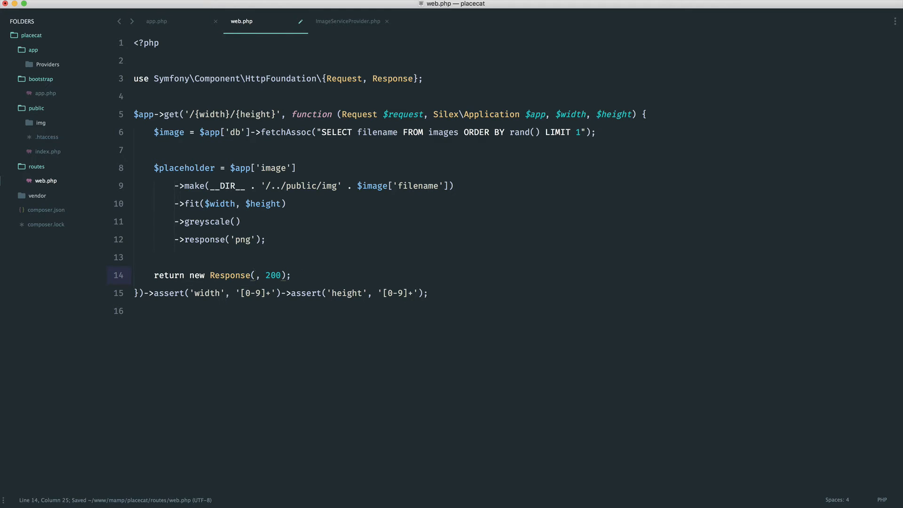
type("$placeholder")
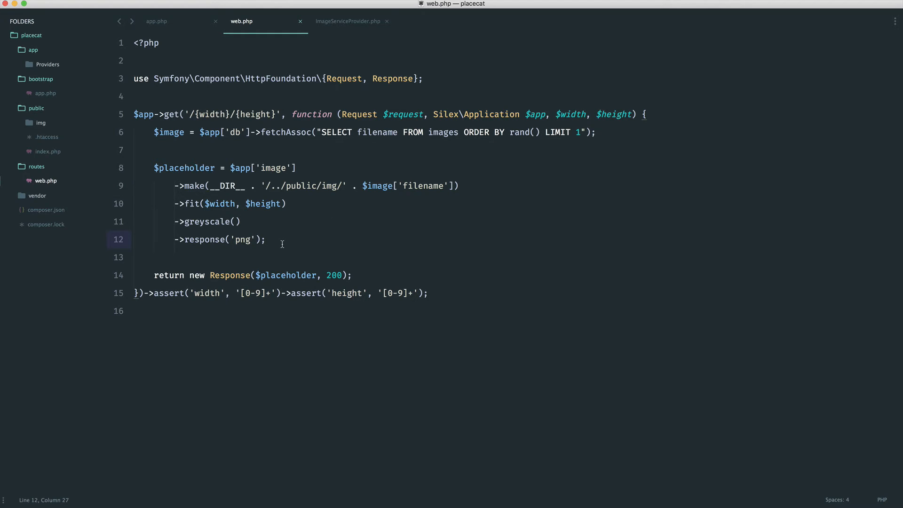
key("cmd+s")
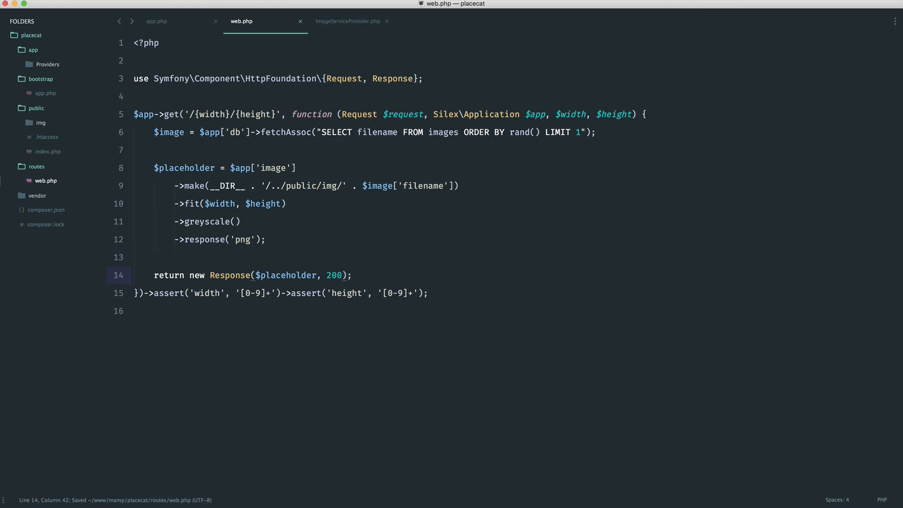
Add a headers array ['Content-Type' => 'image/png'] as the Response's third argument.
type(", []")
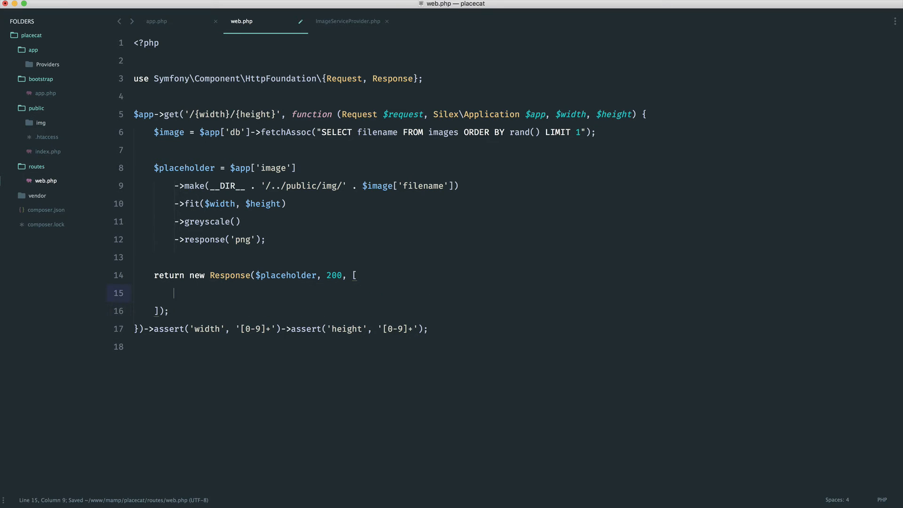
type("'Conten'")
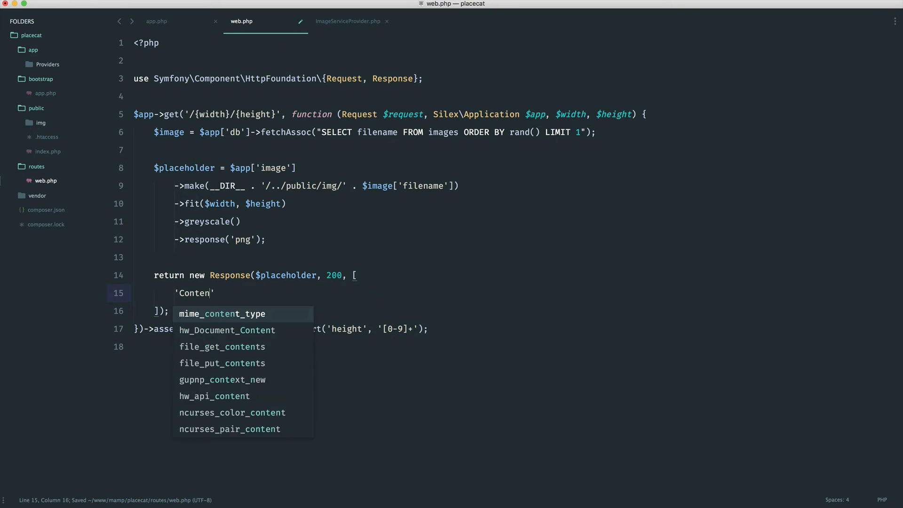
type("t-Type'")
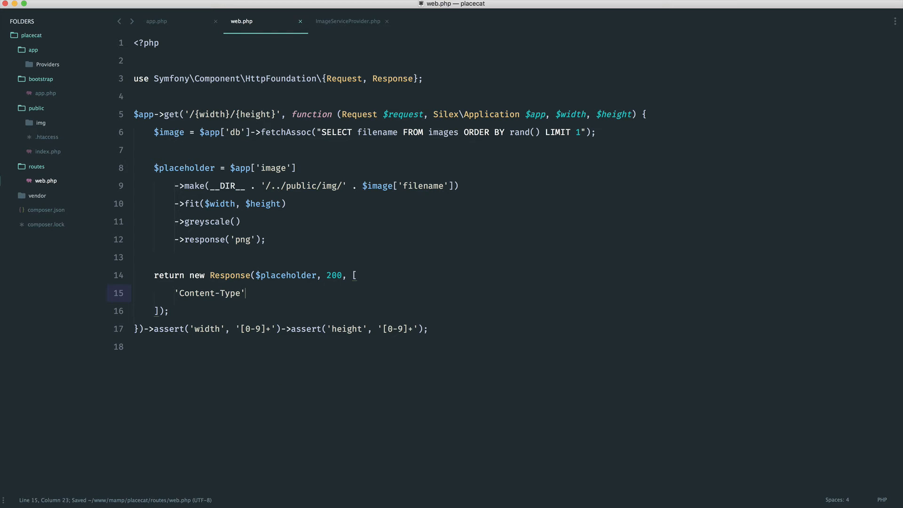
type("=> 'im'")
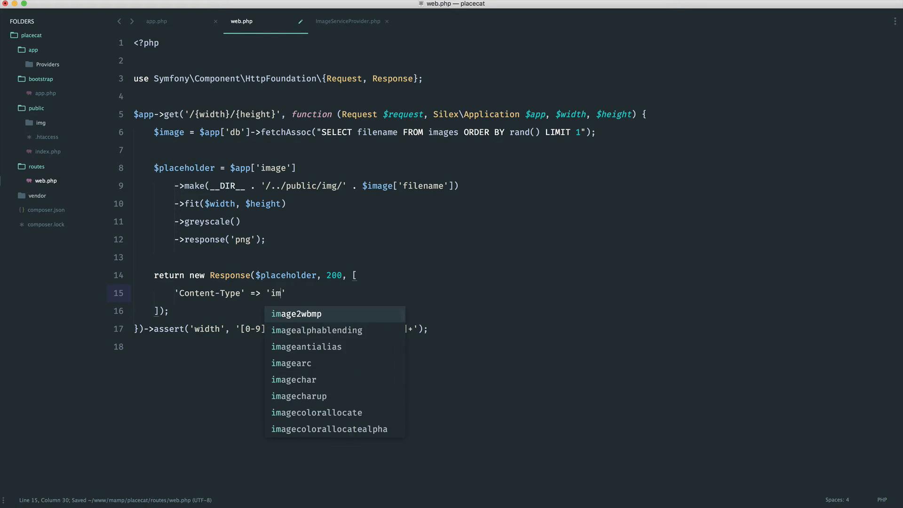
type("age/png'")
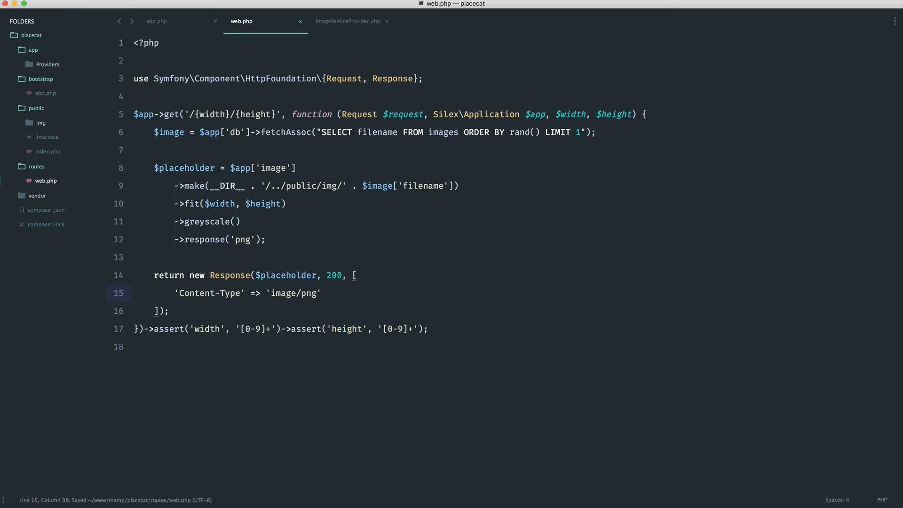
mouse_move(555, 123)
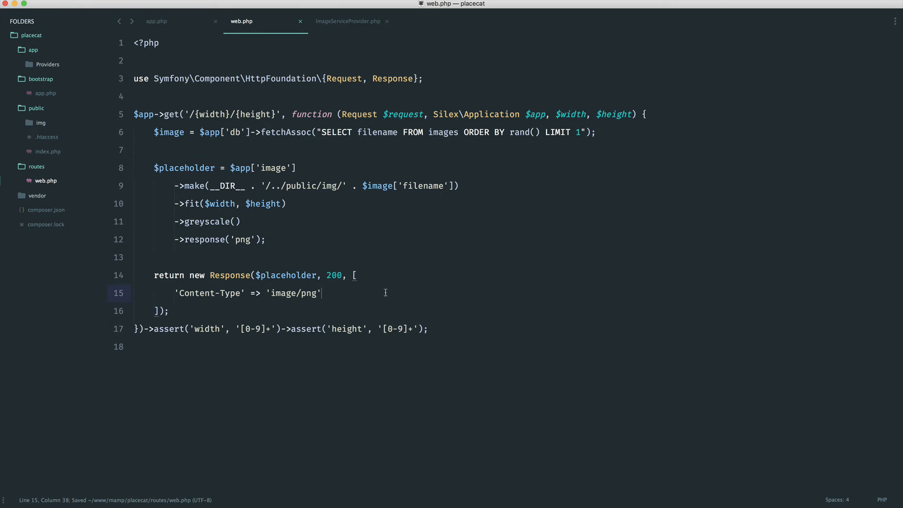
mouse_move(249, 209)
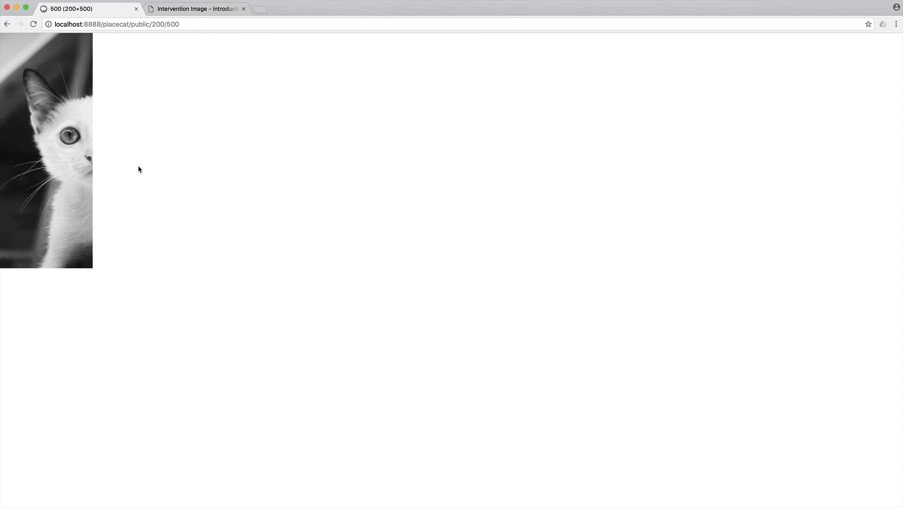
Reload localhost:8888/placecat/public/200/500 to fetch a different random greyscale cat.
left_click(34, 25)
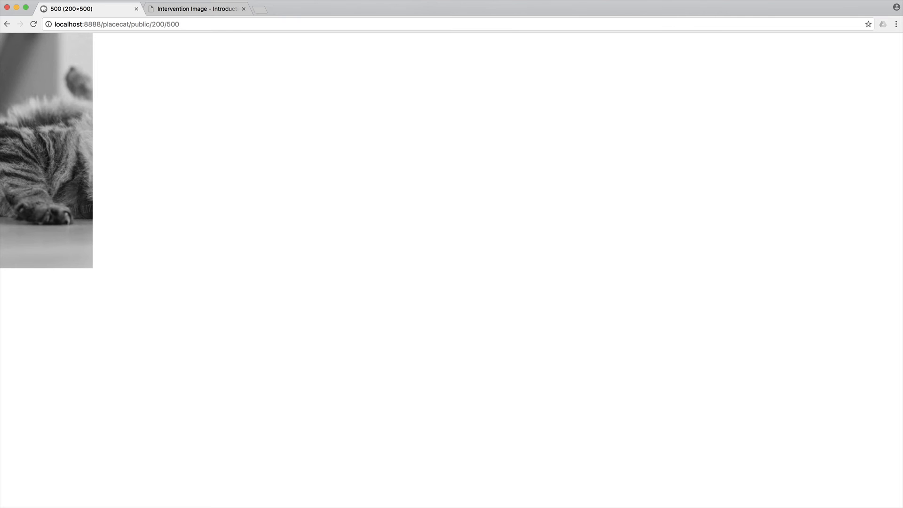
mouse_move(220, 214)
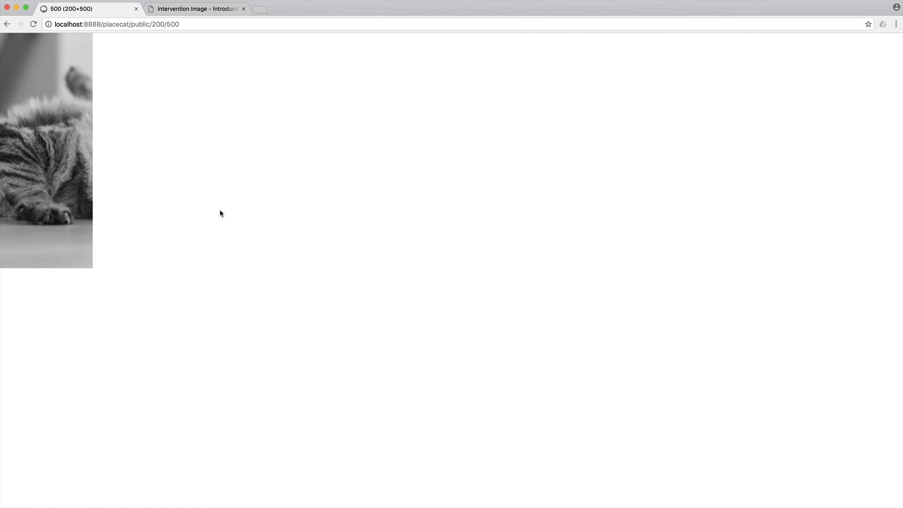
mouse_move(198, 212)
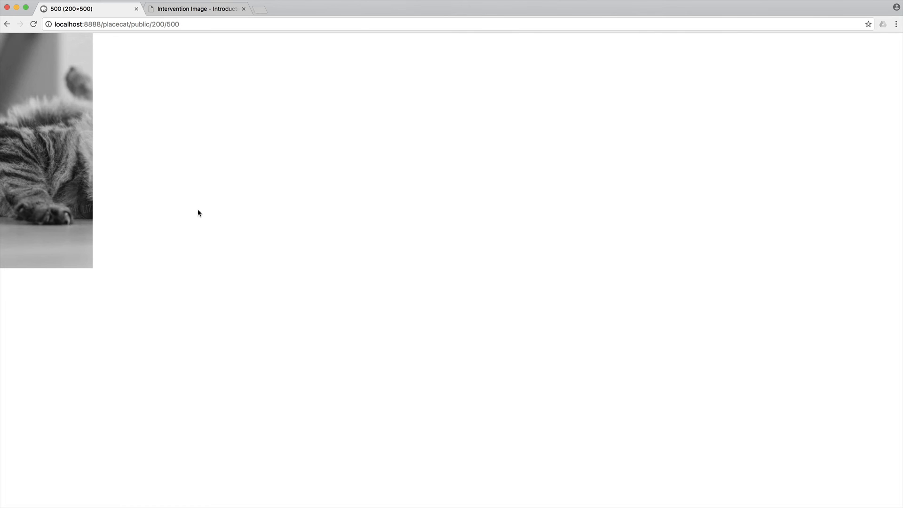
mouse_move(109, 200)
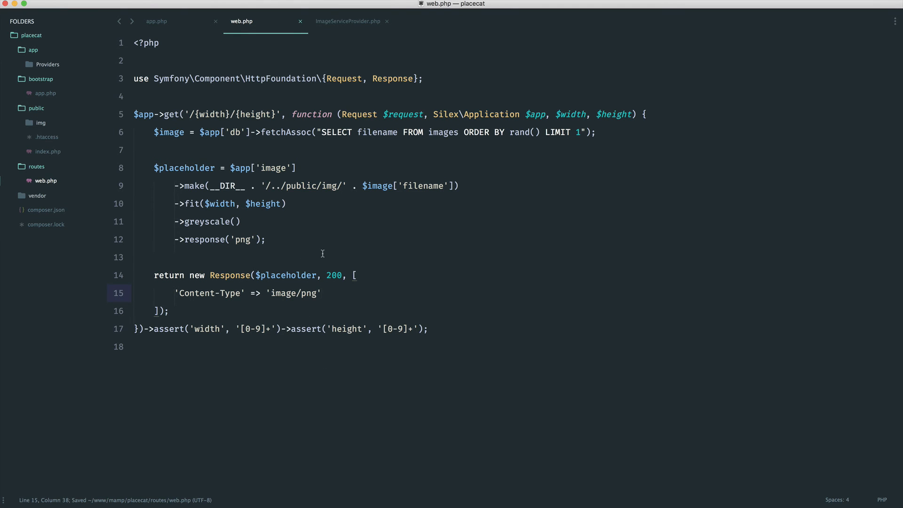
left_click_drag(153, 167, 266, 239)
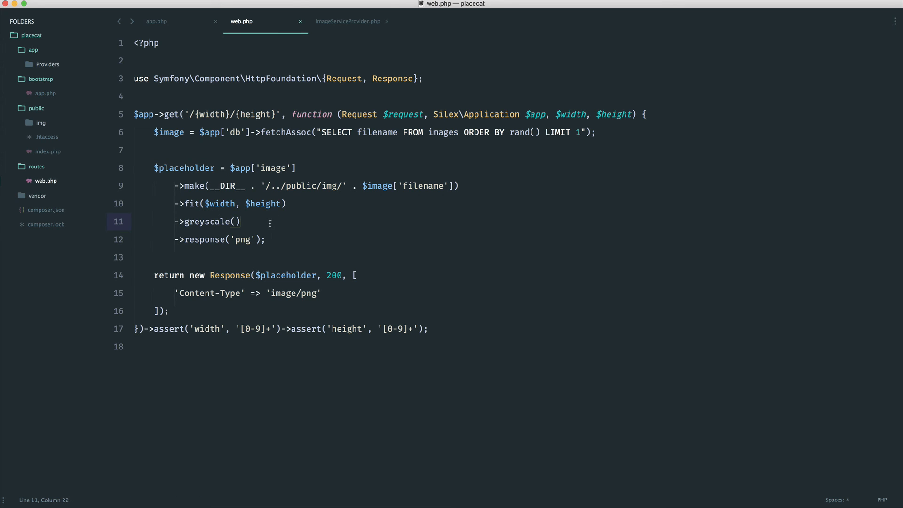
key("cmd+s")
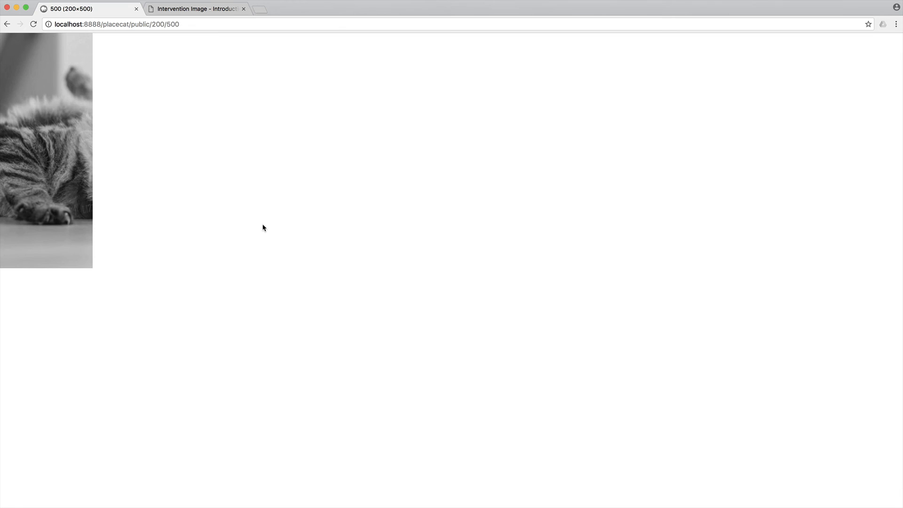
Inspect the page and reload so the Network panel records the 200/500 request with status 200.
right_click(263, 228)
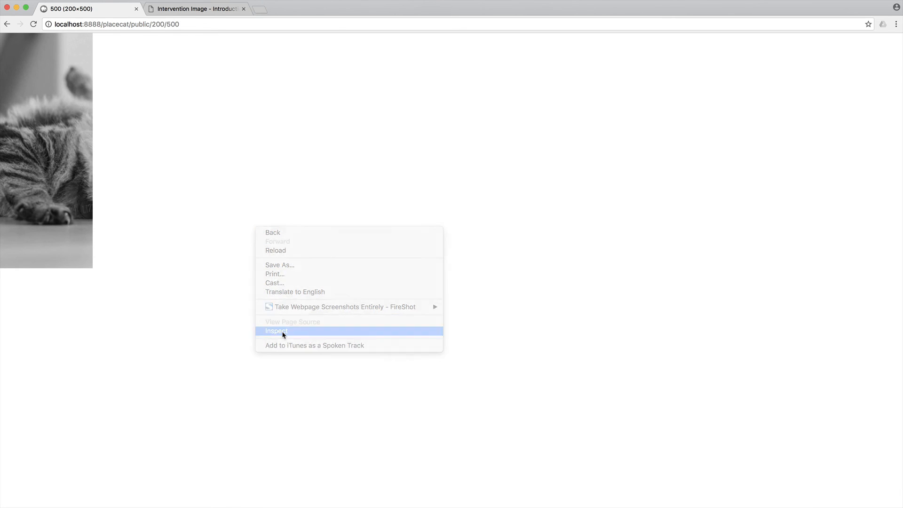
left_click(276, 330)
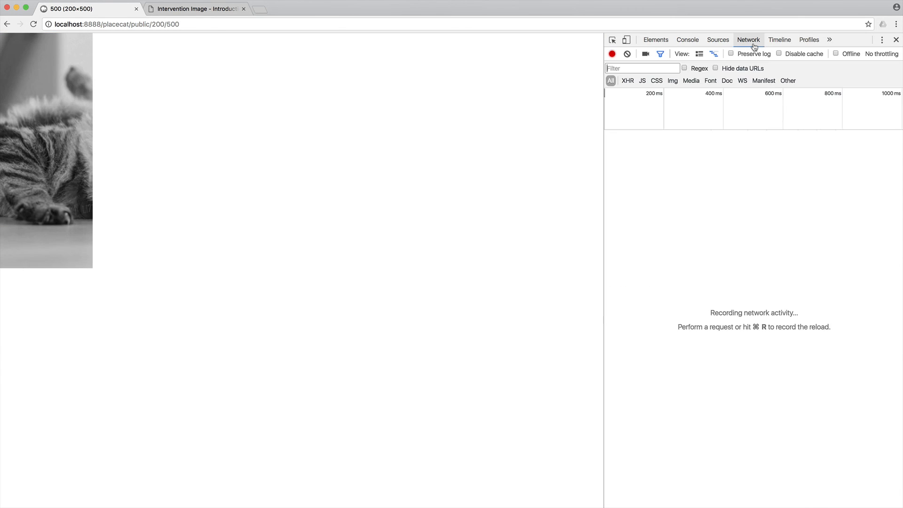
key("cmd+r")
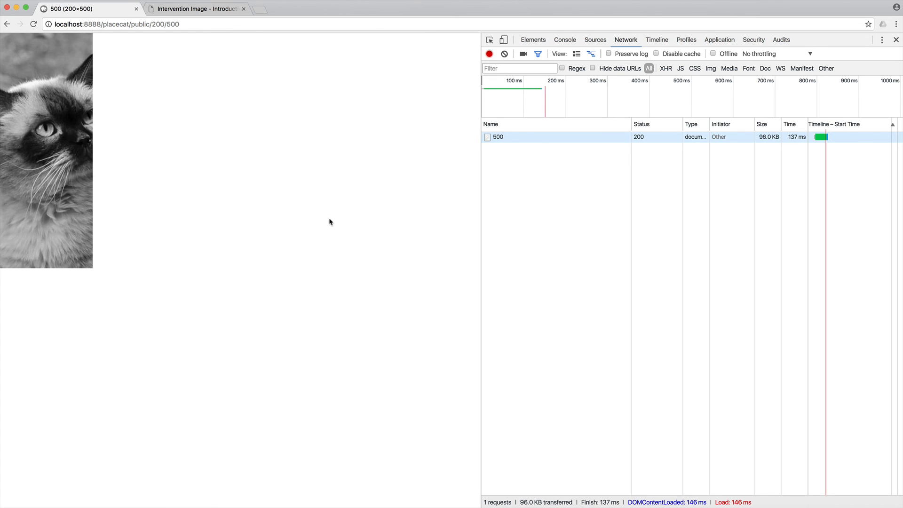
mouse_move(175, 21)
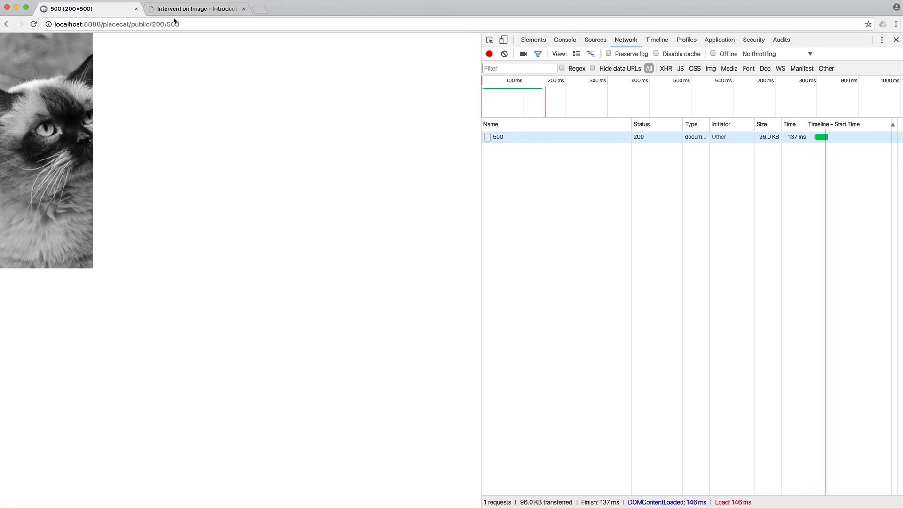